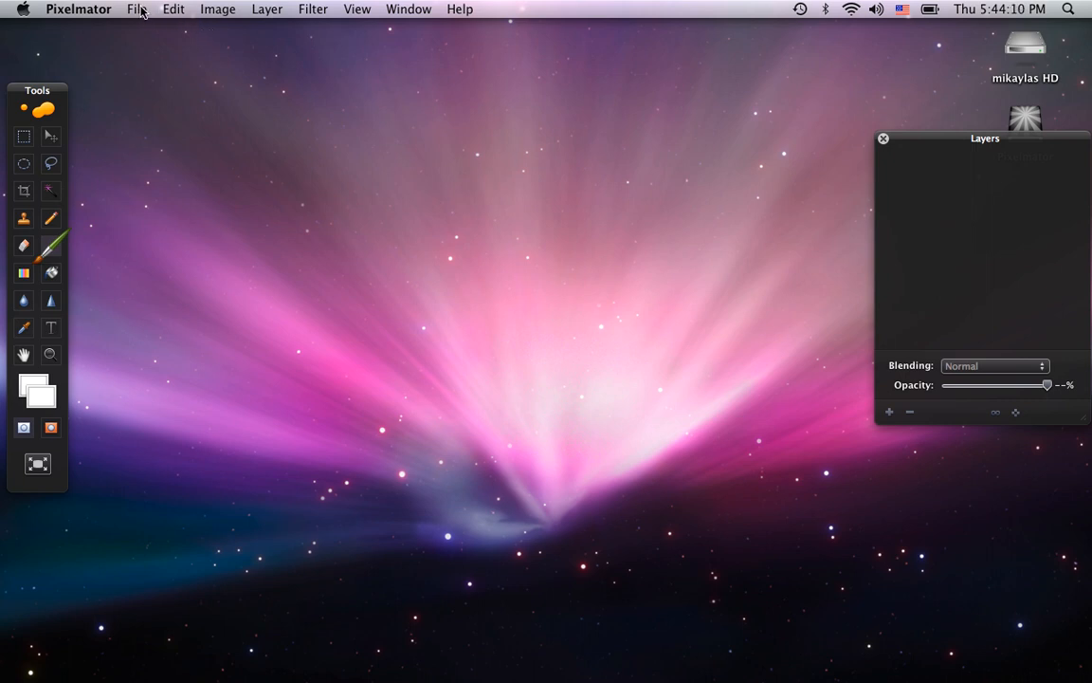
Create a new blank 1024 × 768 image at 72 pixels/inch
click(136, 7)
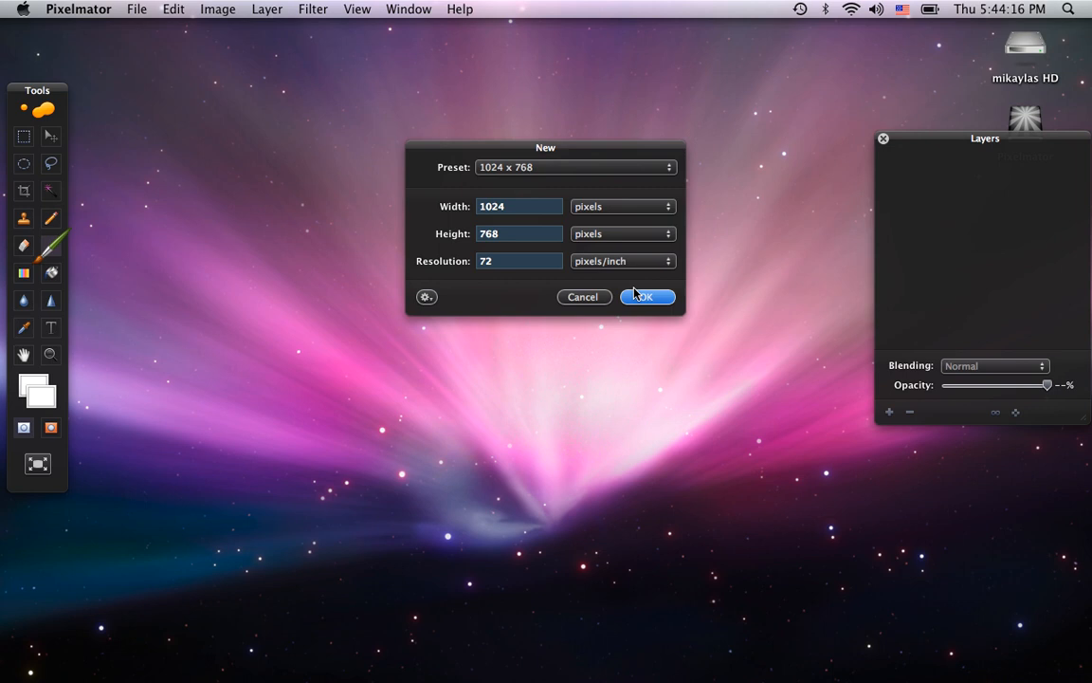
click(647, 296)
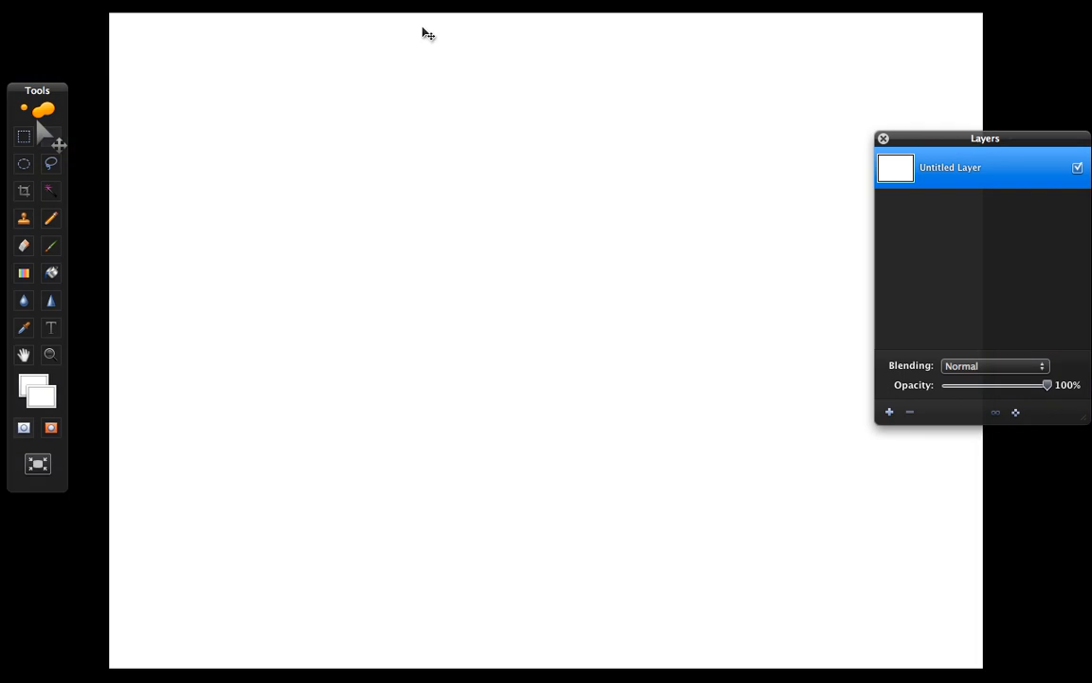
mouse_move(114, 345)
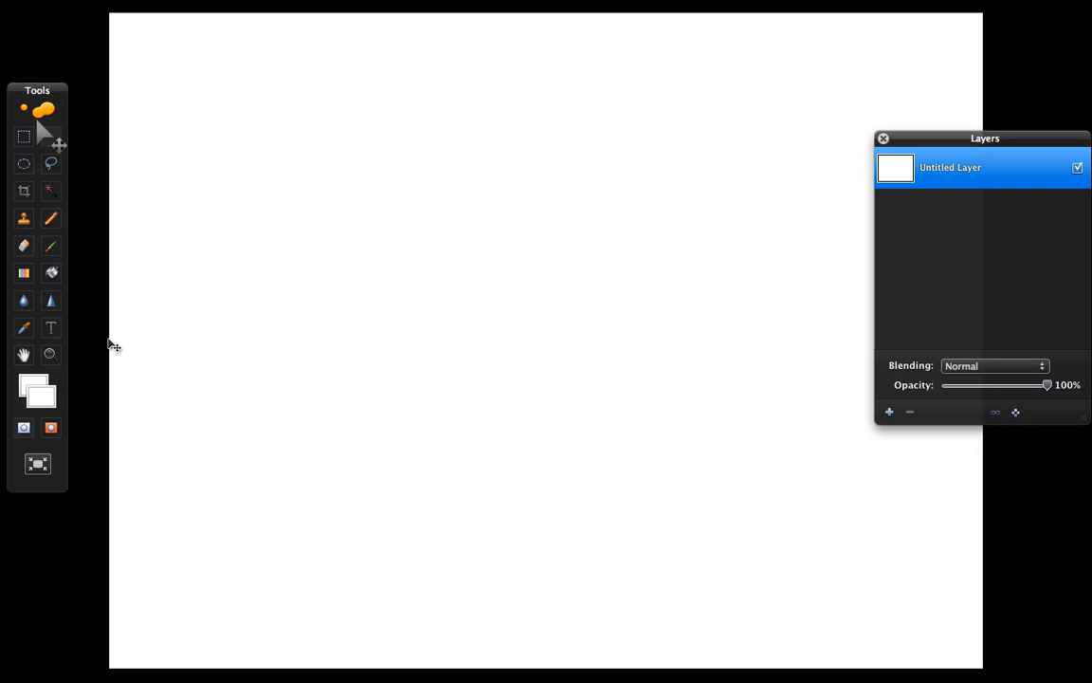
mouse_move(944, 292)
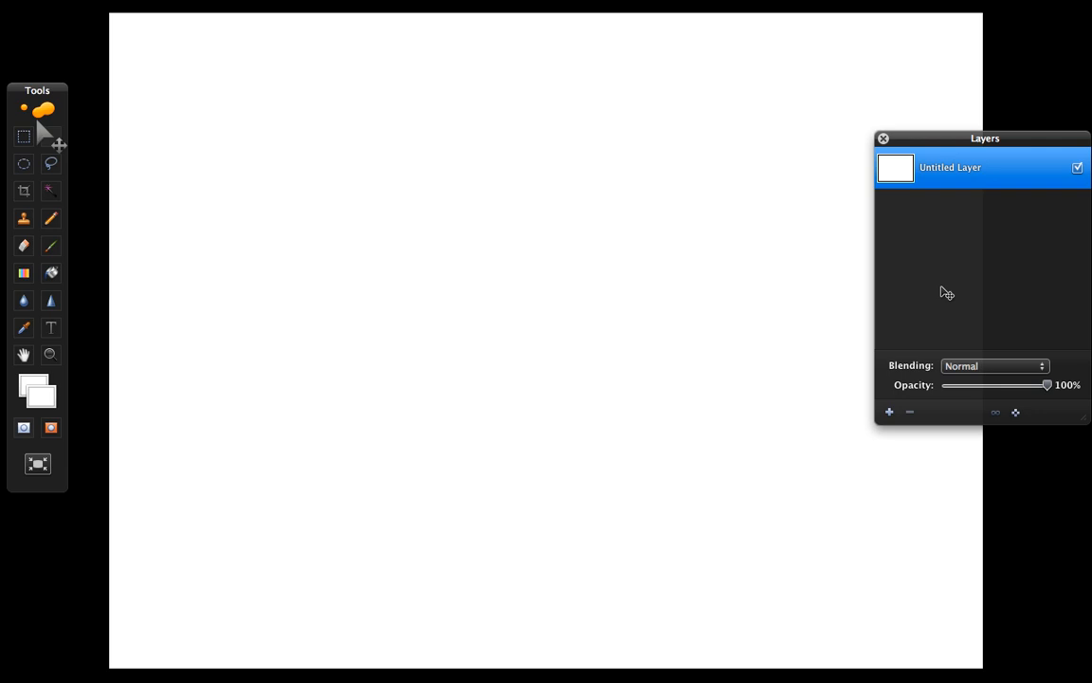
mouse_move(72, 218)
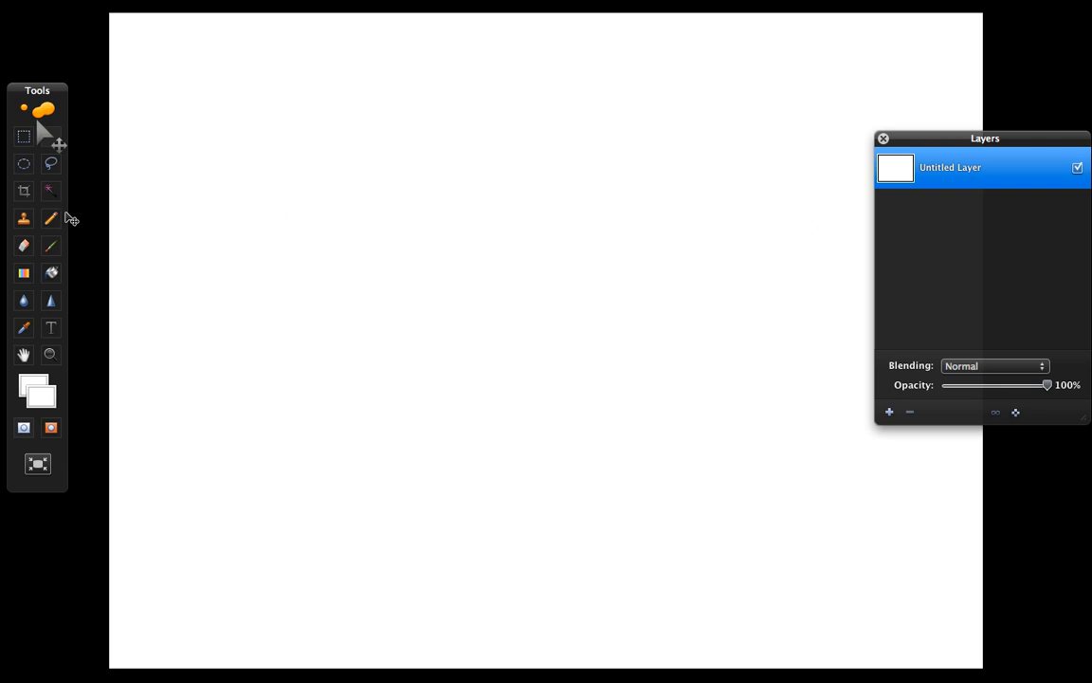
mouse_move(57, 216)
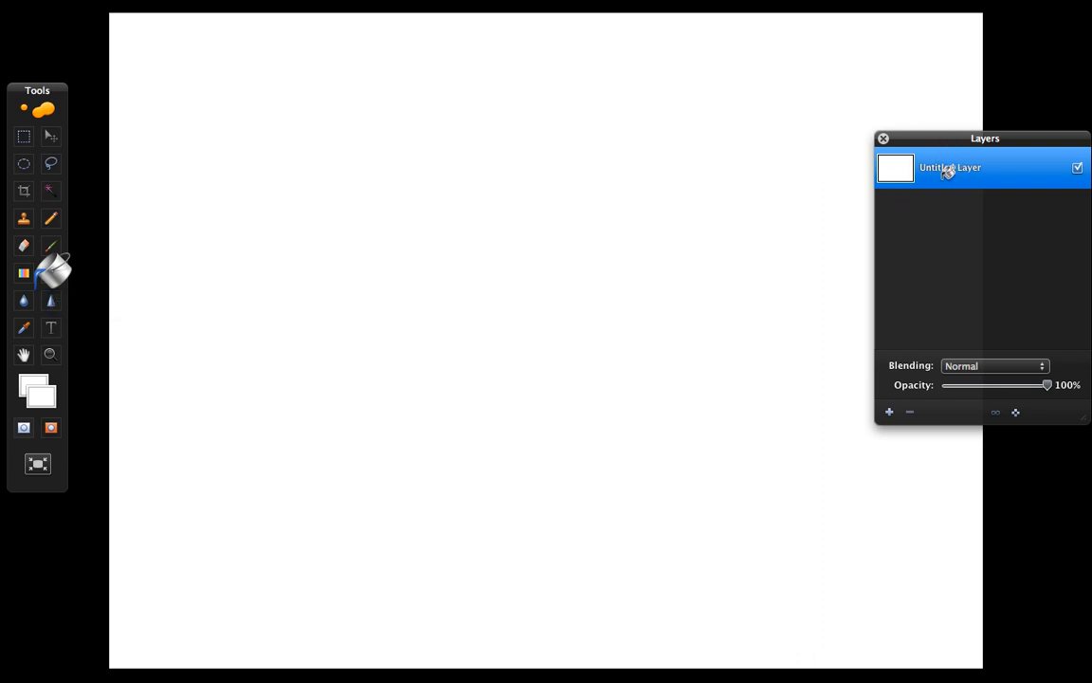
Fill the canvas with midnight blue and add an empty layer above it
click(356, 8)
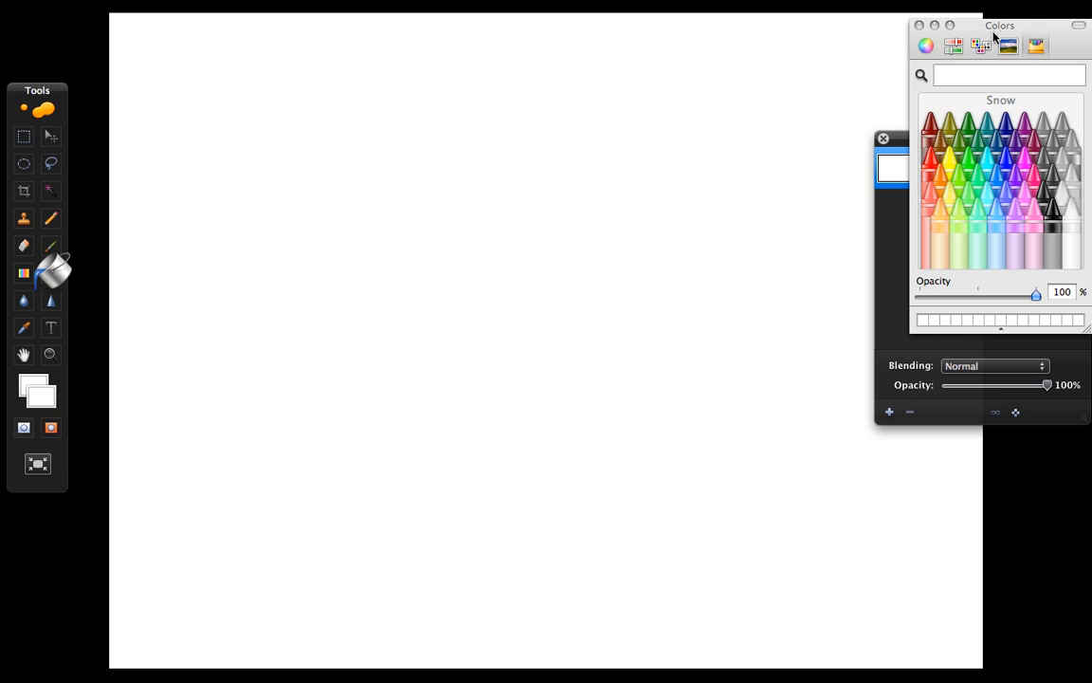
drag(999, 26, 963, 80)
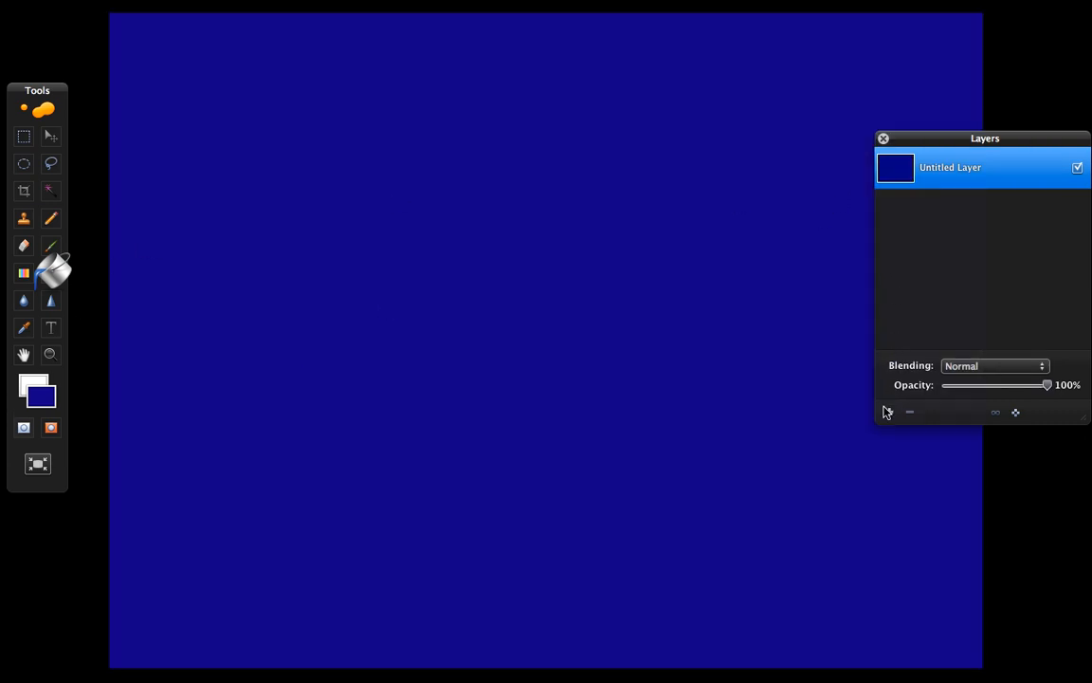
click(889, 411)
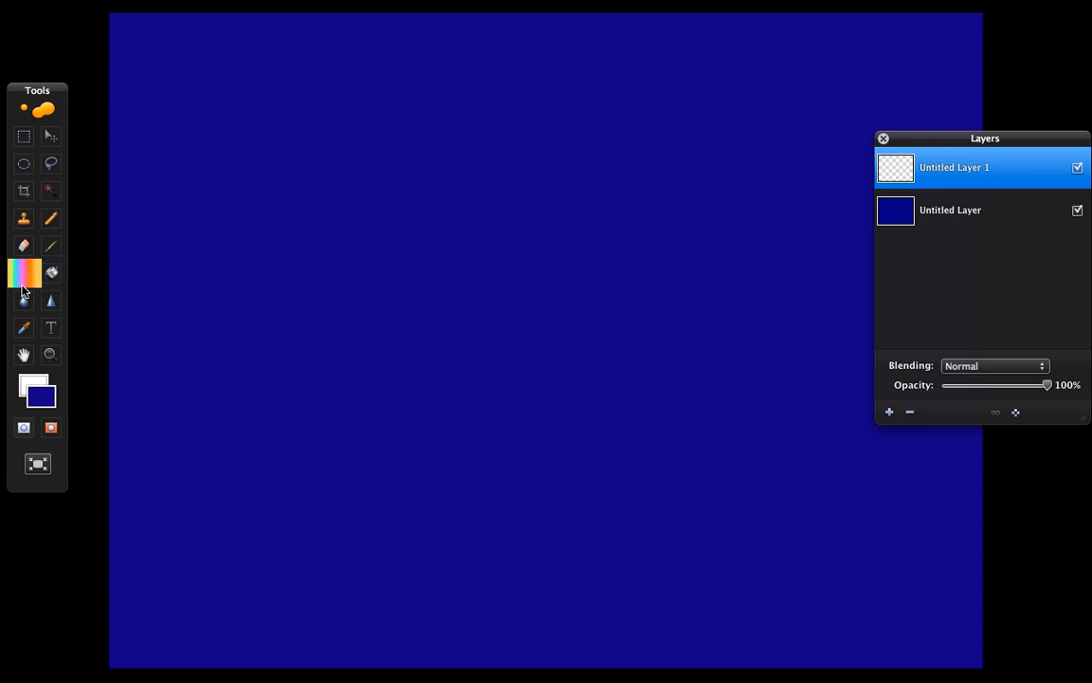
Choose the rainbow gradient from the Gradients palette
click(357, 7)
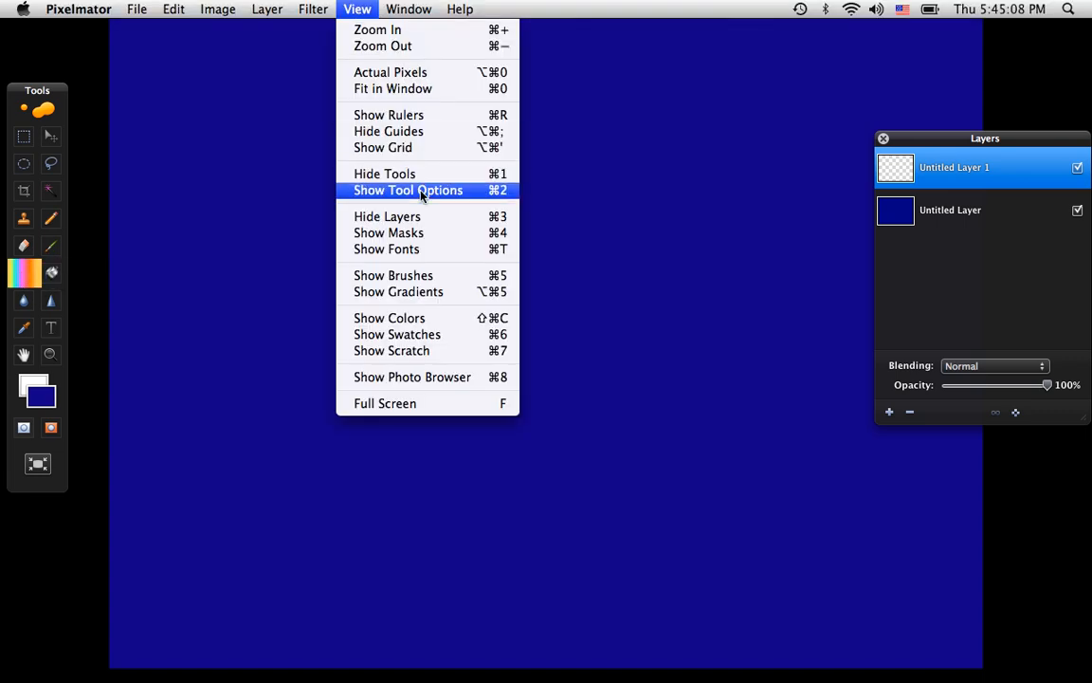
click(408, 190)
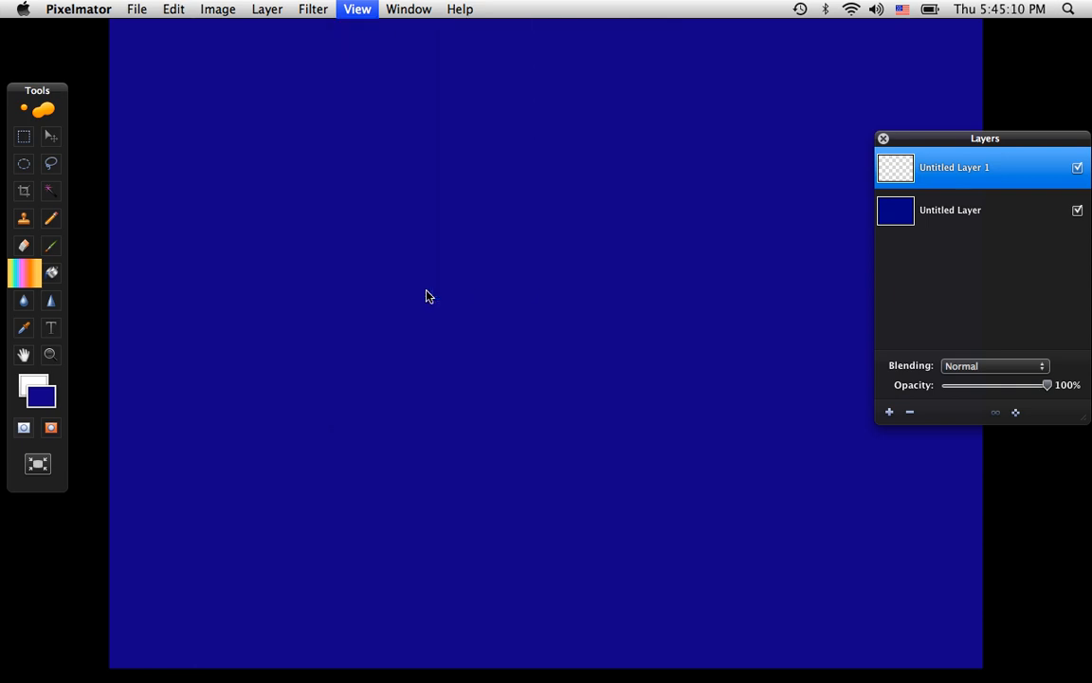
click(23, 273)
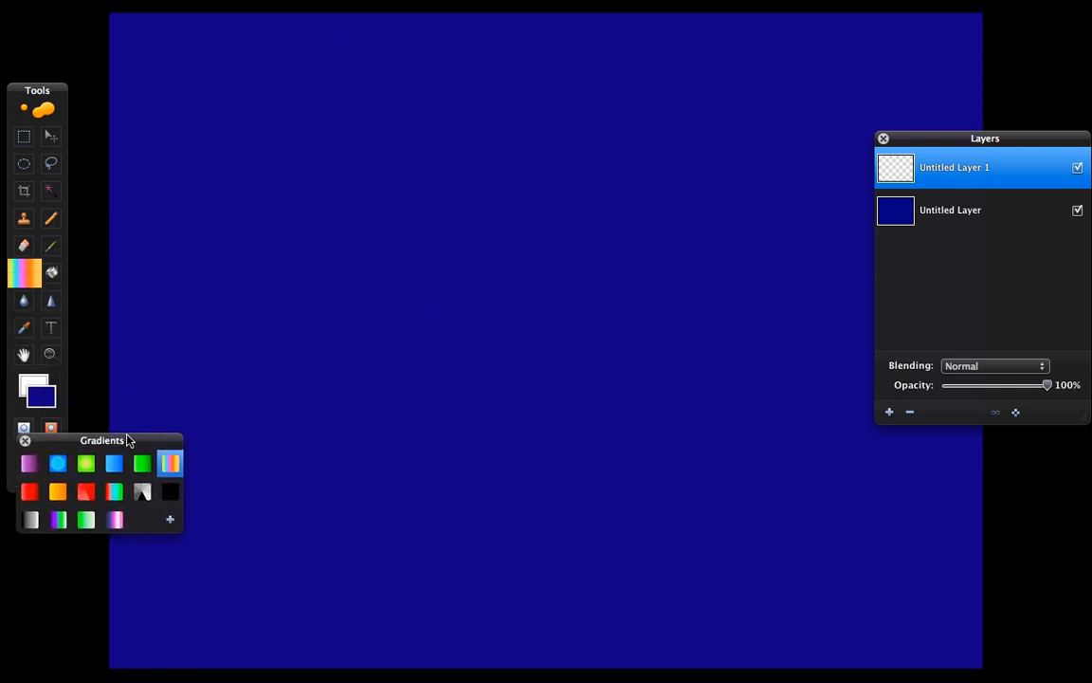
drag(123, 440, 111, 444)
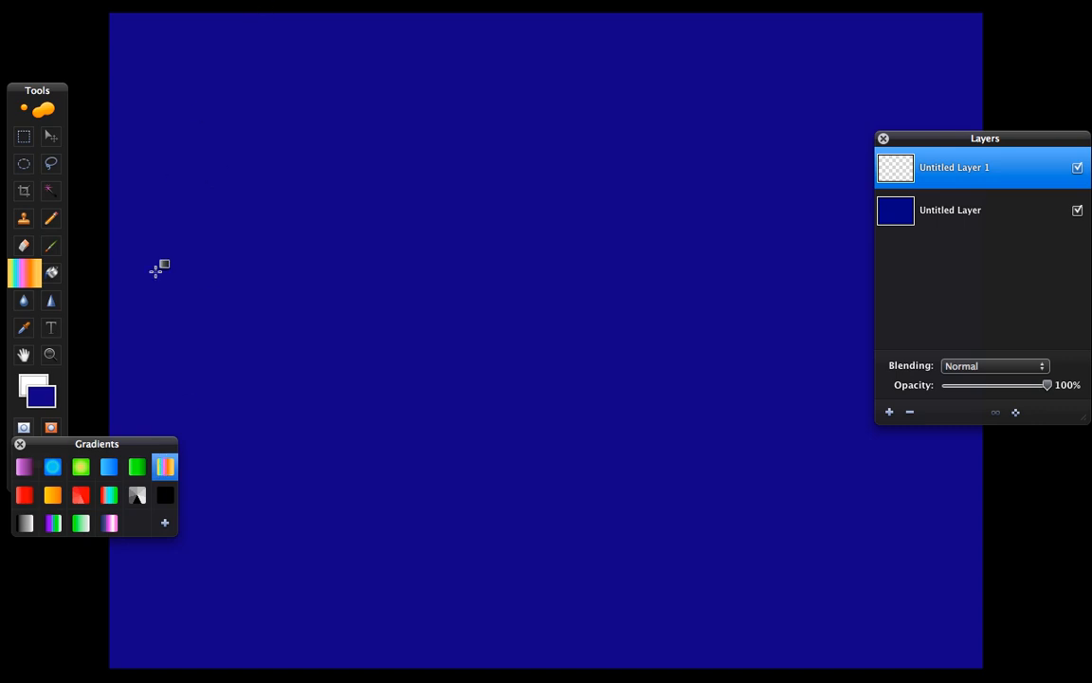
drag(96, 444, 99, 434)
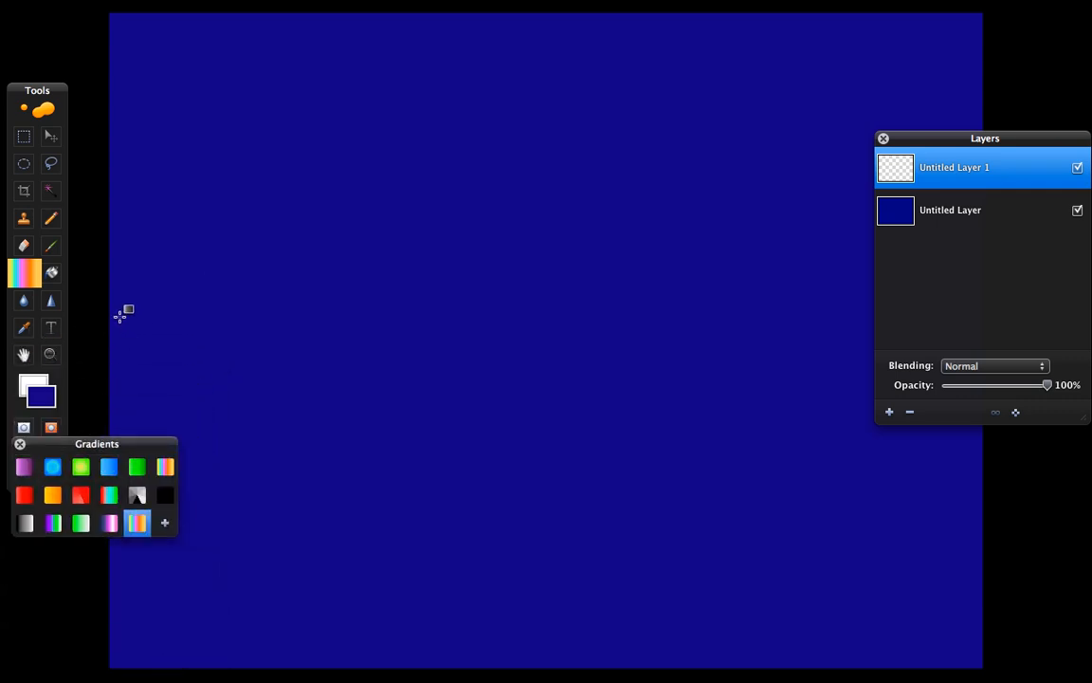
Sweep the rainbow gradient across the whole upper layer
drag(114, 303, 694, 303)
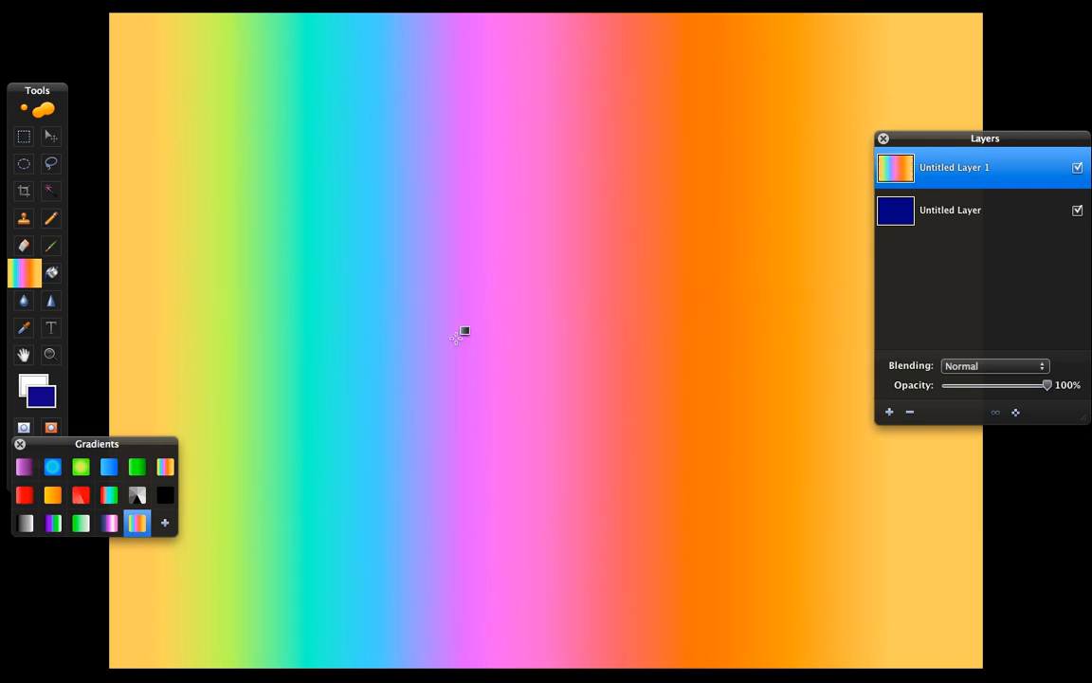
click(19, 443)
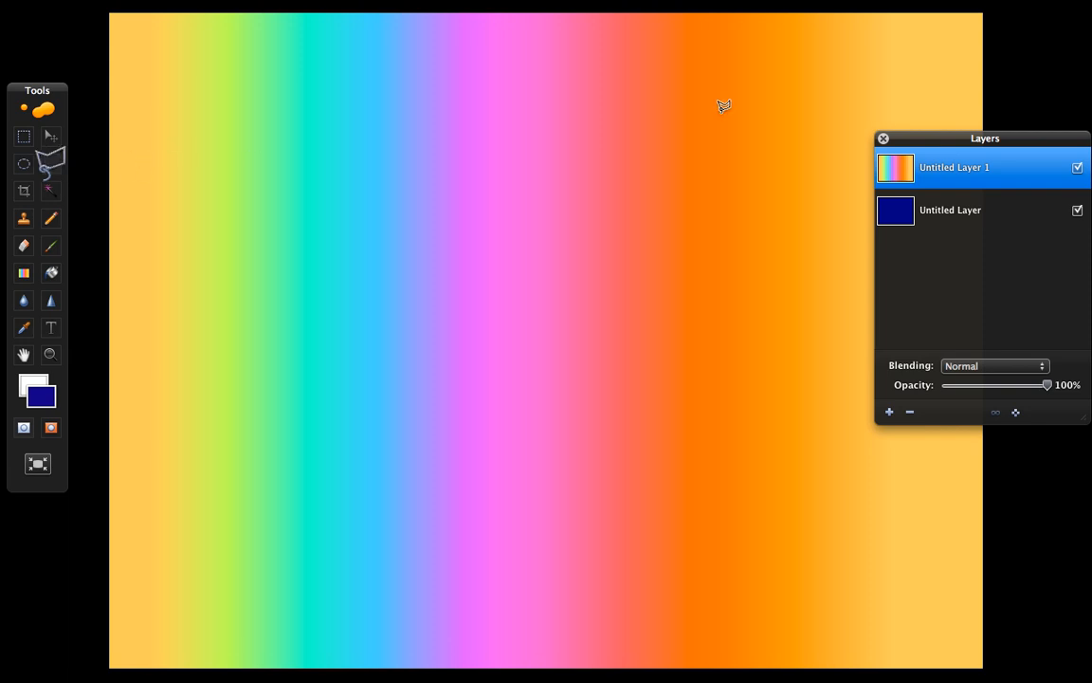
mouse_move(79, 195)
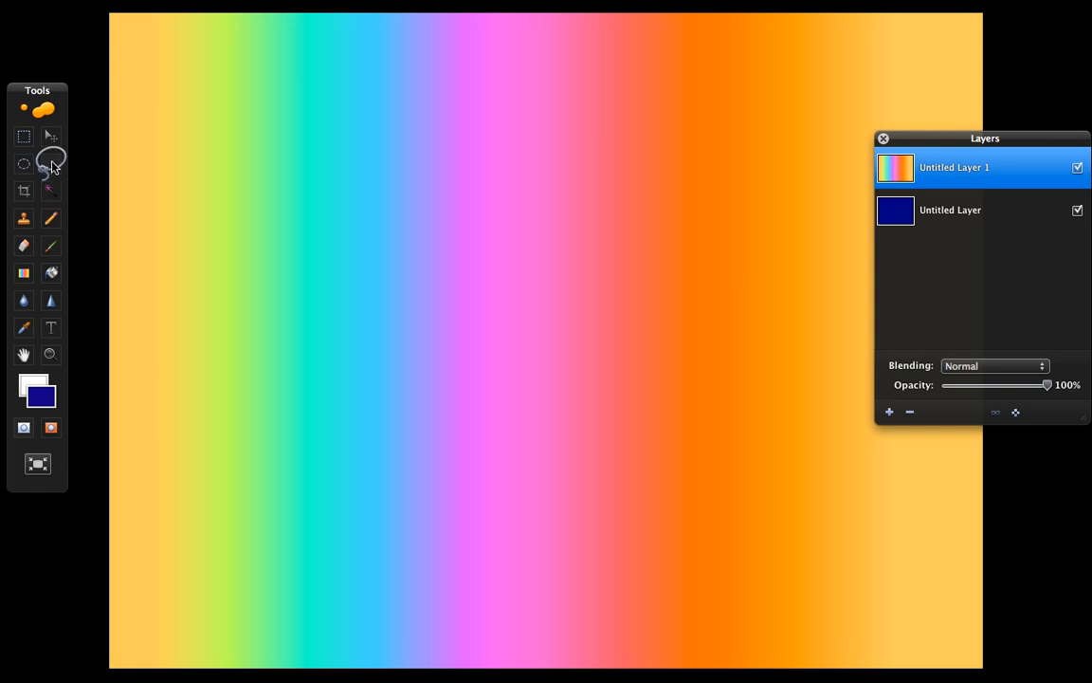
mouse_move(105, 228)
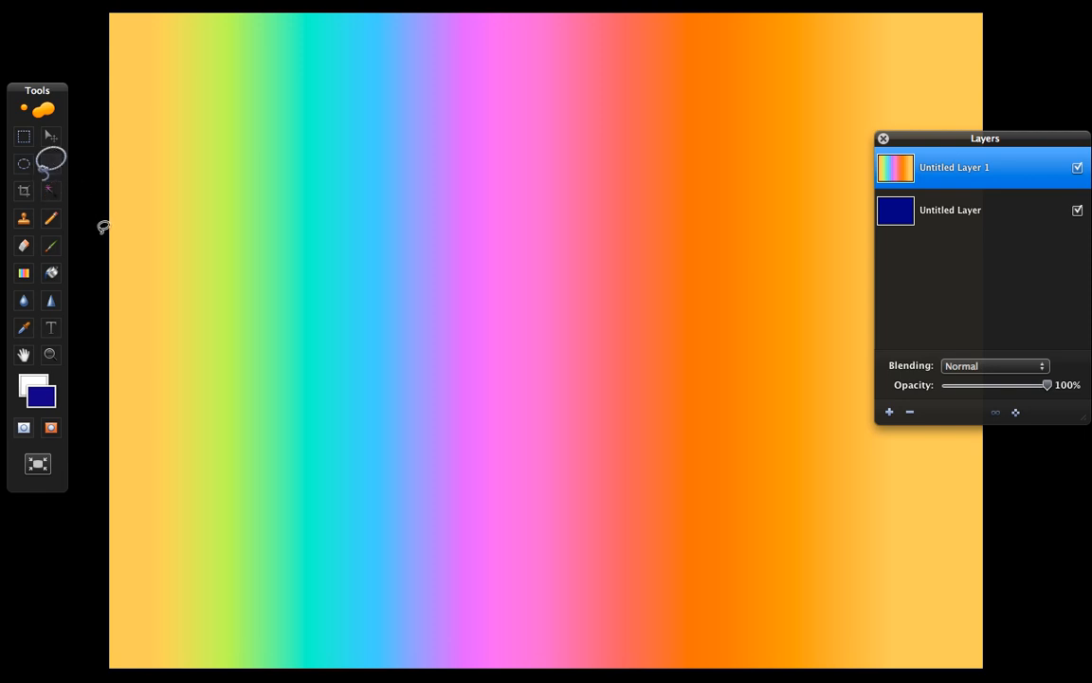
Trace a wavy horizontal band selection across the upper canvas
drag(110, 235, 377, 218)
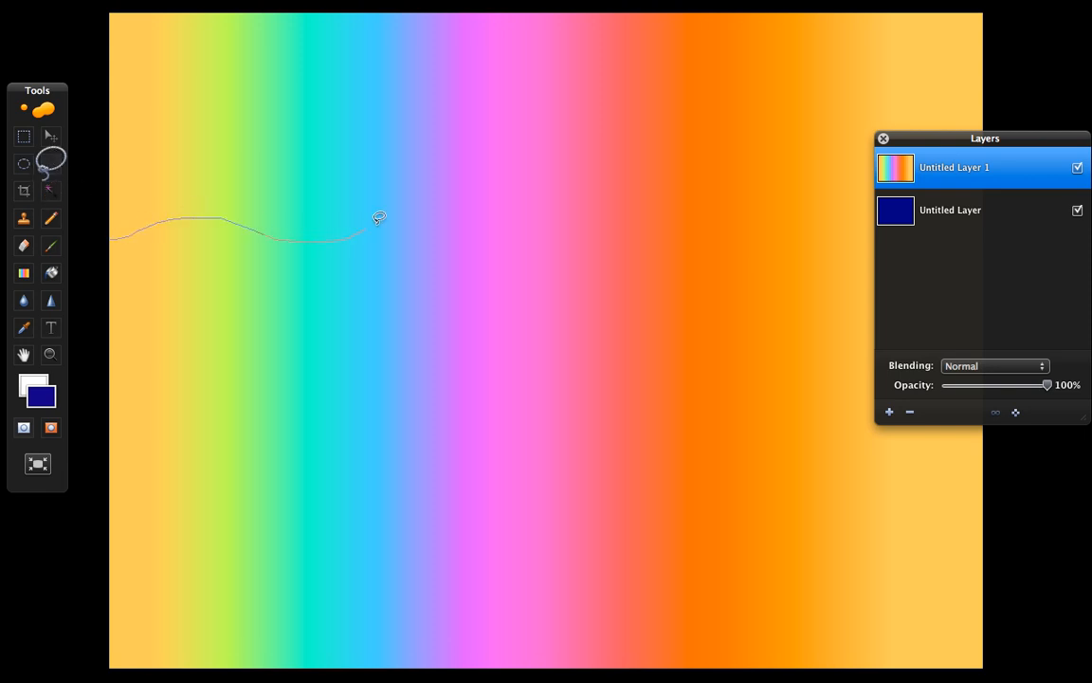
drag(369, 218, 812, 218)
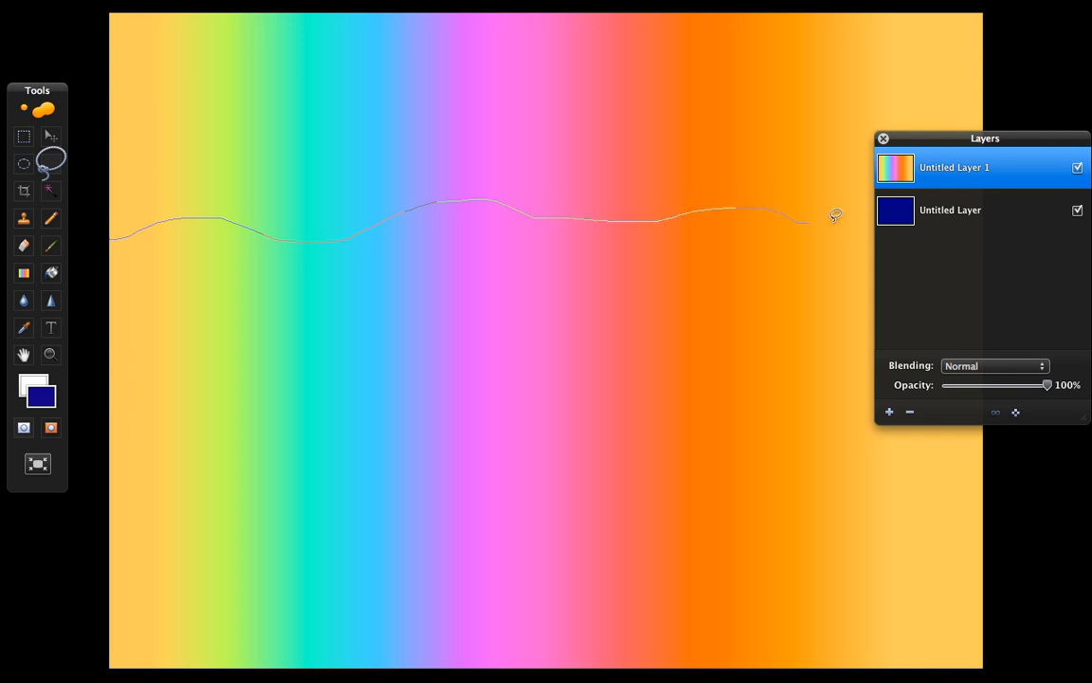
drag(834, 216, 749, 106)
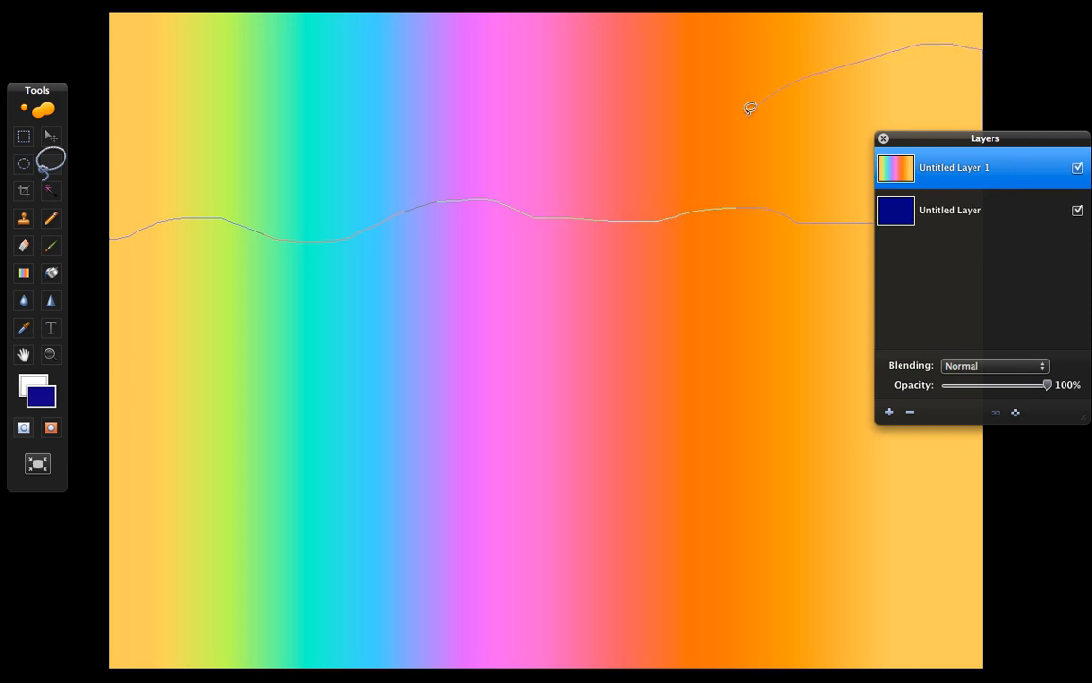
drag(748, 107, 129, 64)
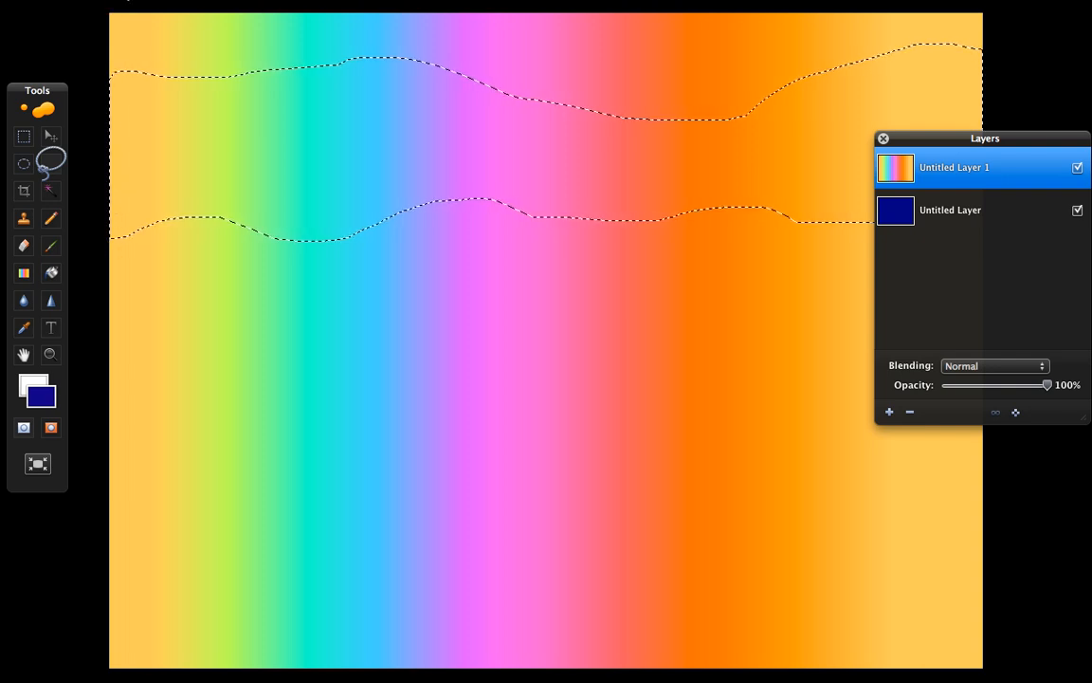
Invert the selection so everything outside the band can be cleared
click(172, 8)
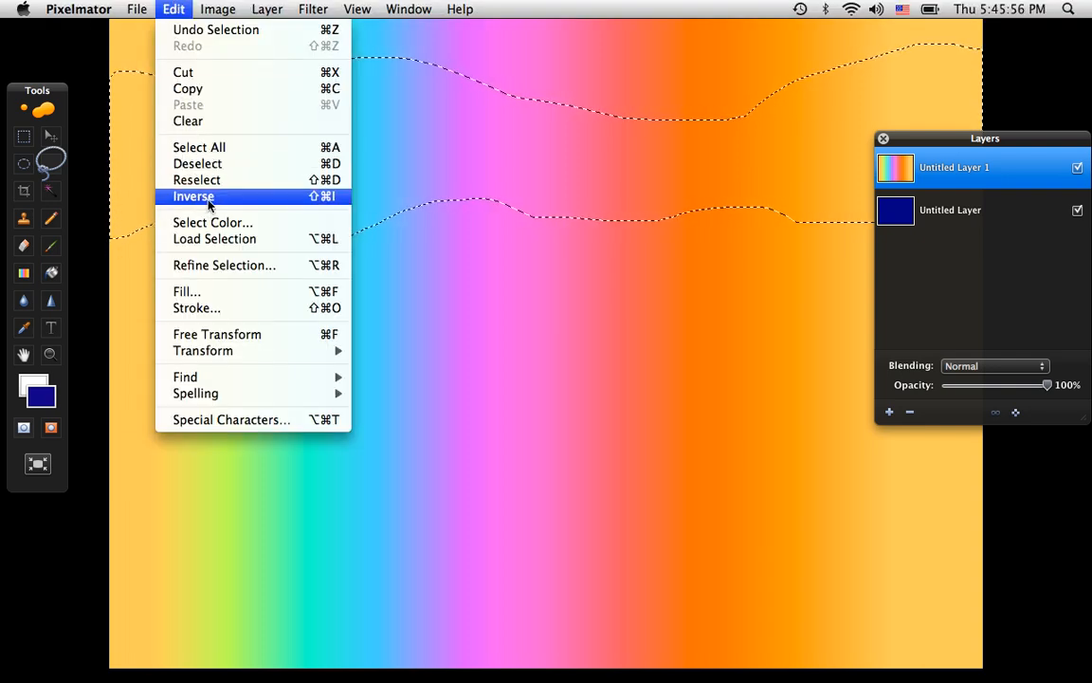
mouse_move(317, 209)
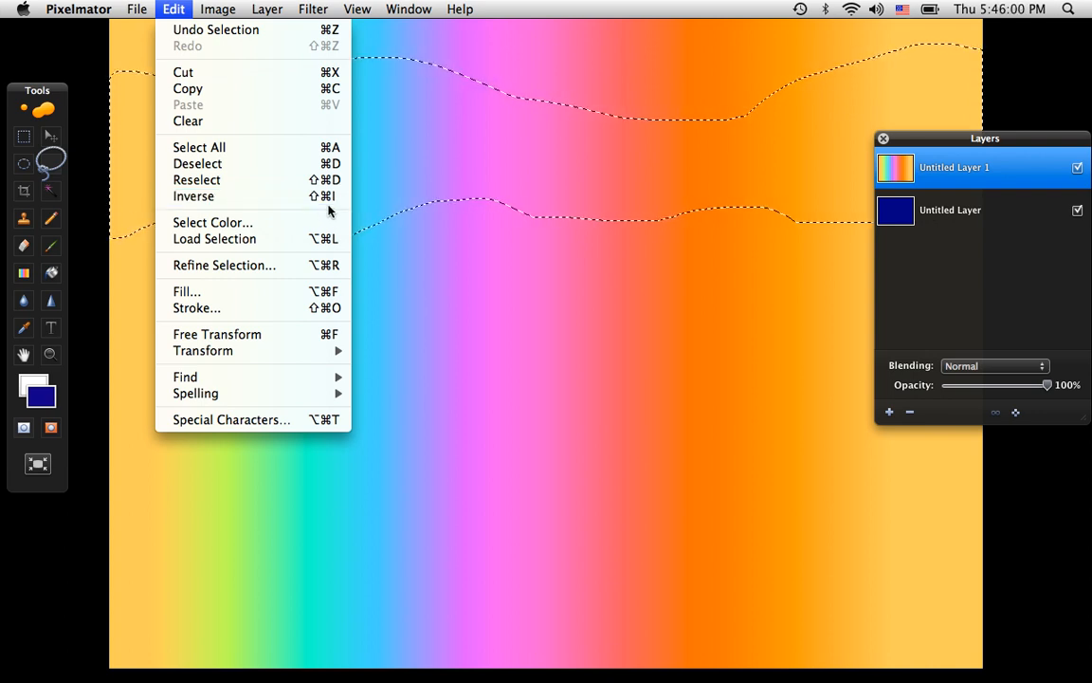
click(193, 195)
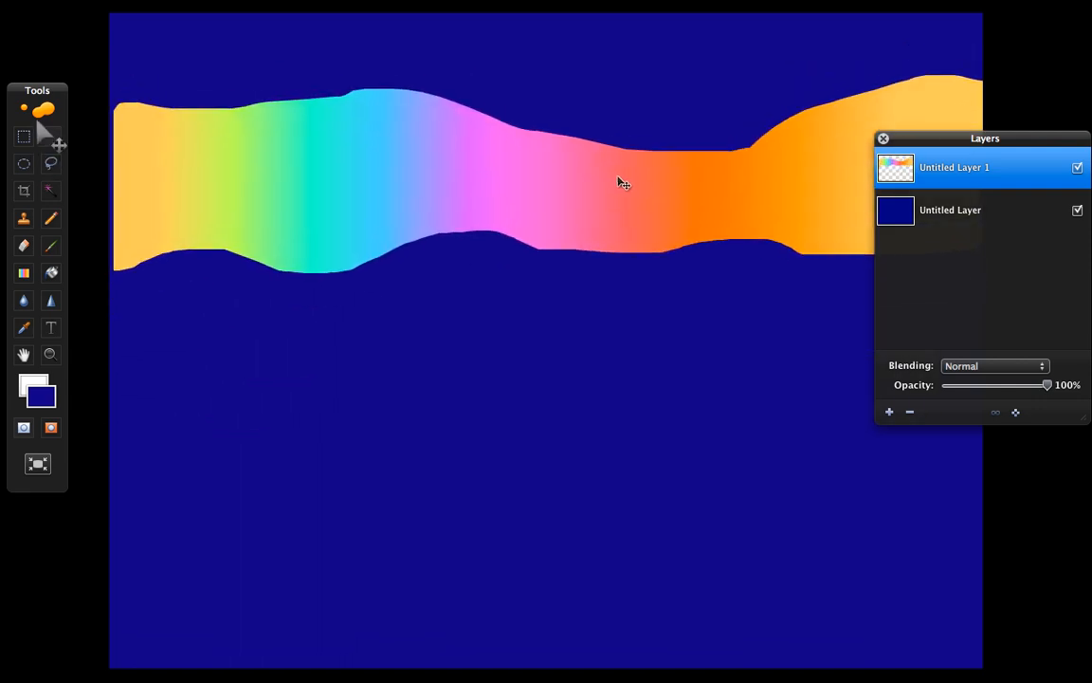
Soften the rainbow band's edges with a Gaussian blur of radius 20
click(314, 8)
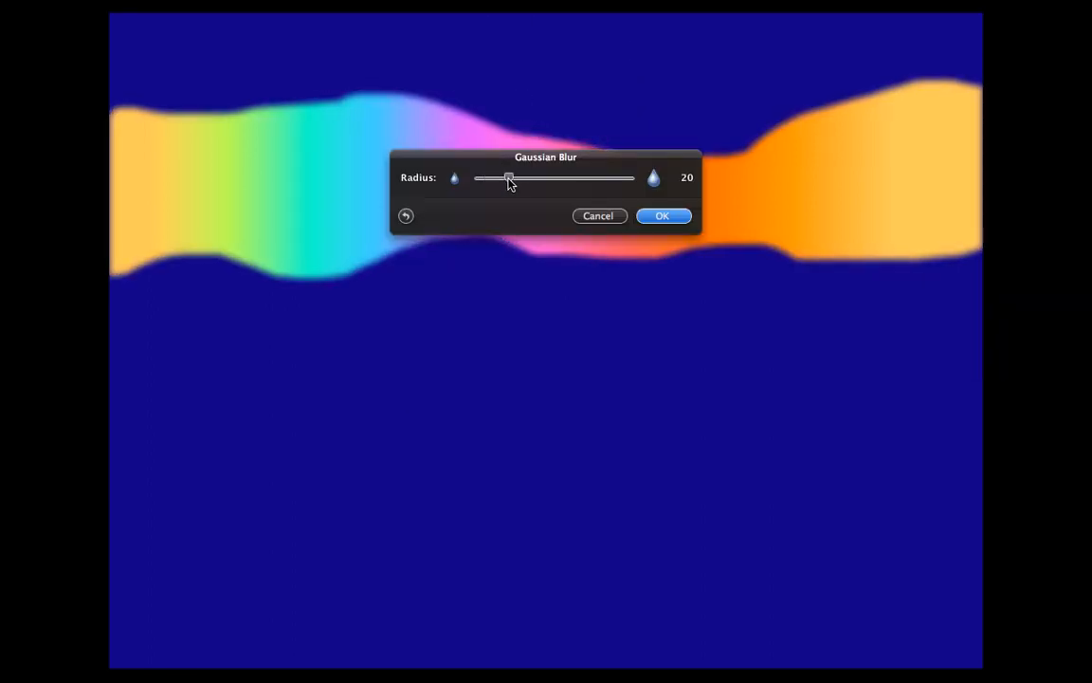
click(662, 216)
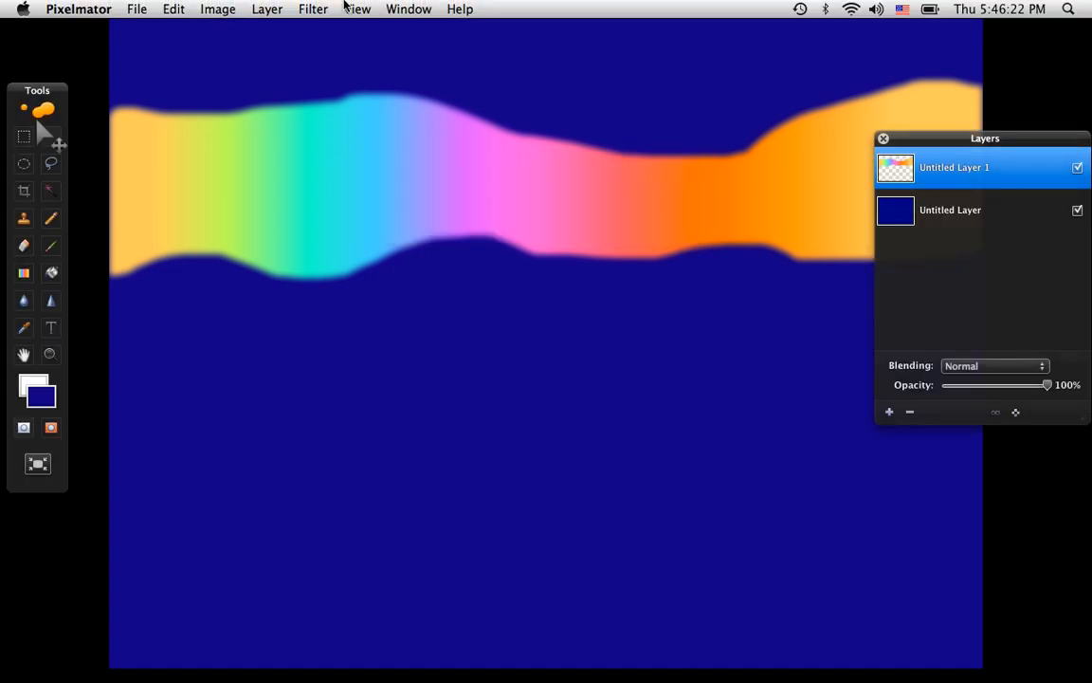
click(313, 8)
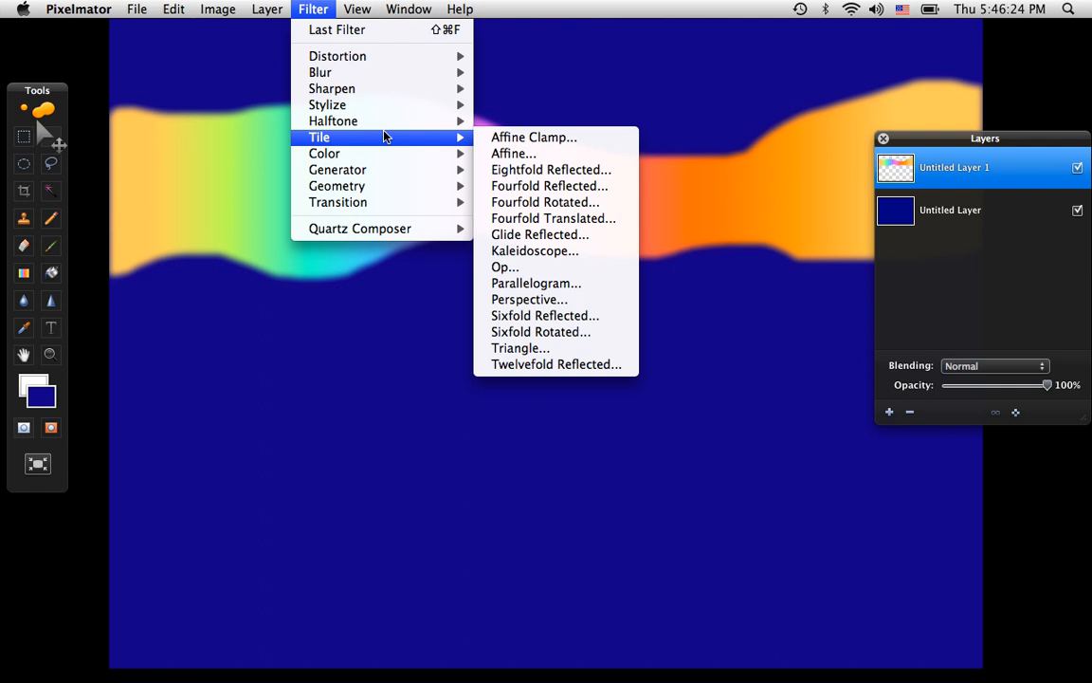
mouse_move(326, 105)
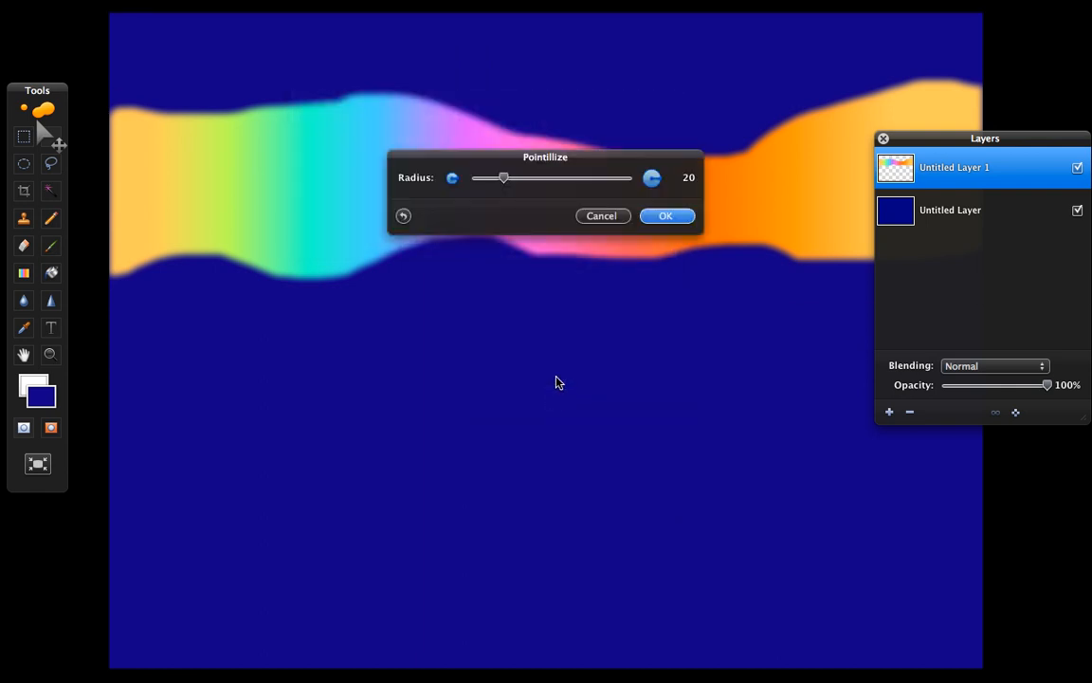
Apply a Pointillize effect with radius about 5 to the band
drag(503, 178, 477, 178)
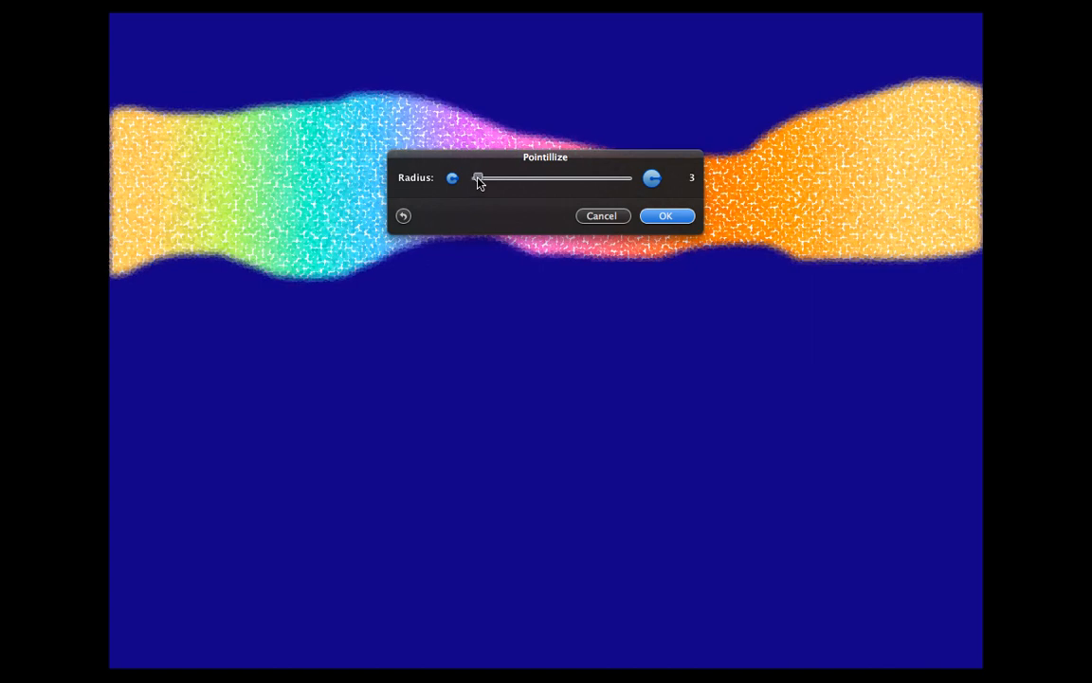
click(666, 217)
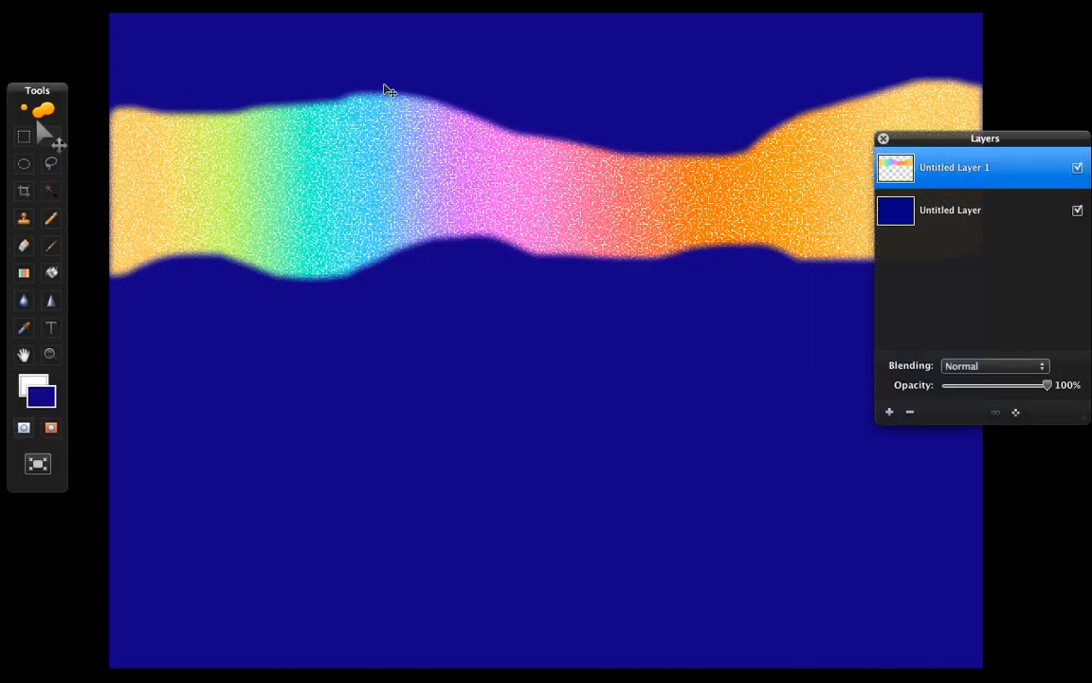
click(313, 8)
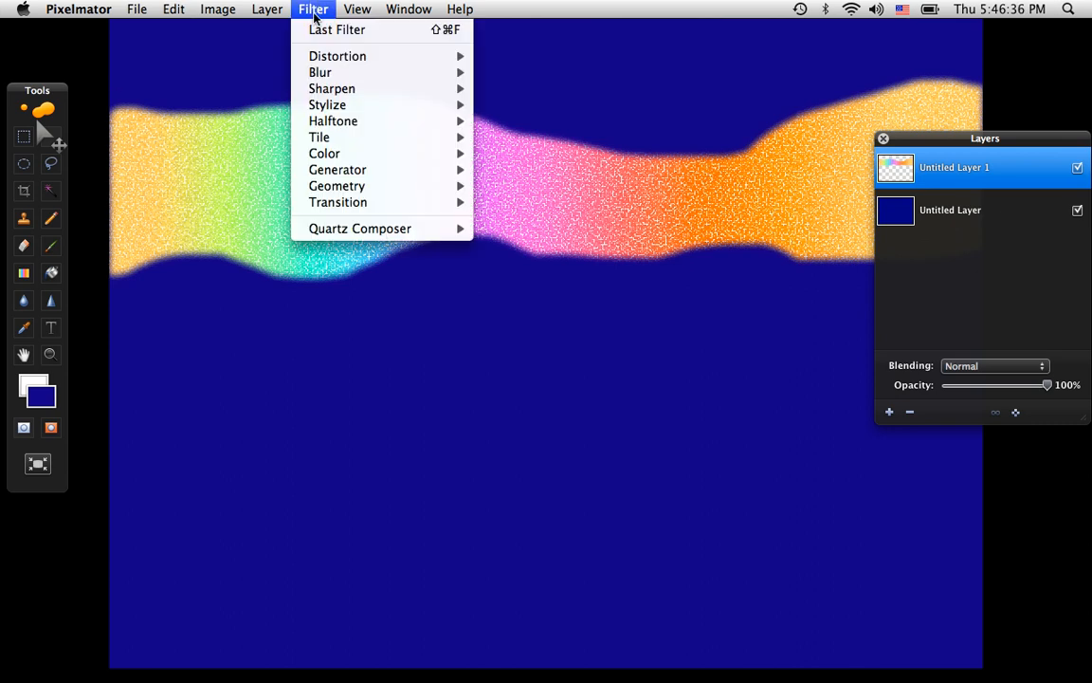
mouse_move(321, 72)
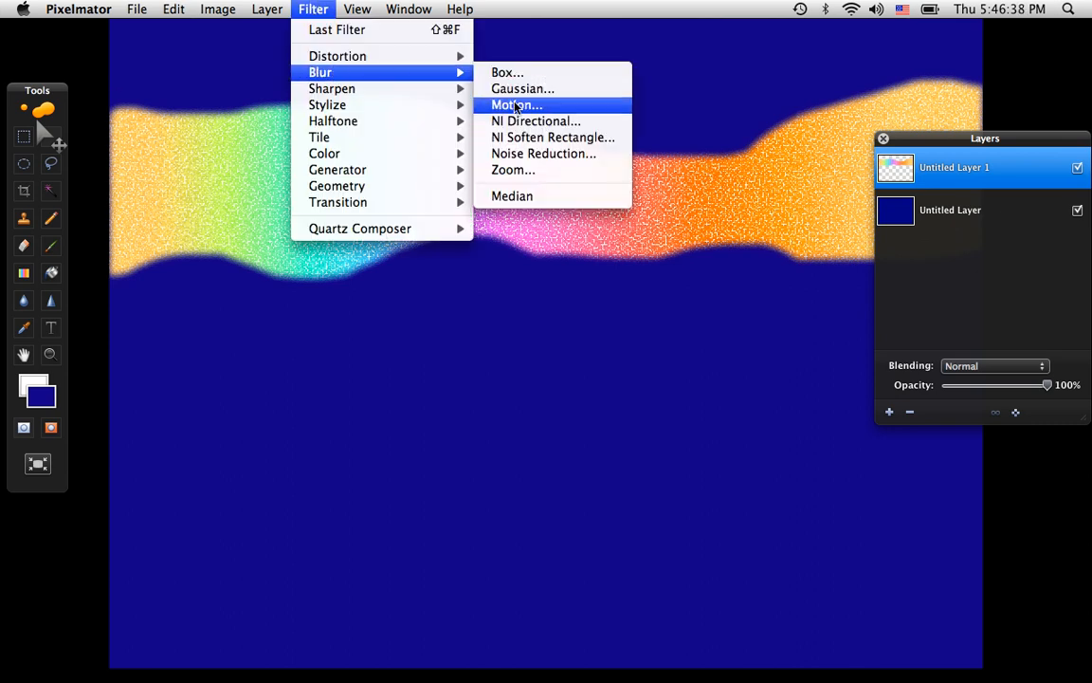
mouse_move(512, 170)
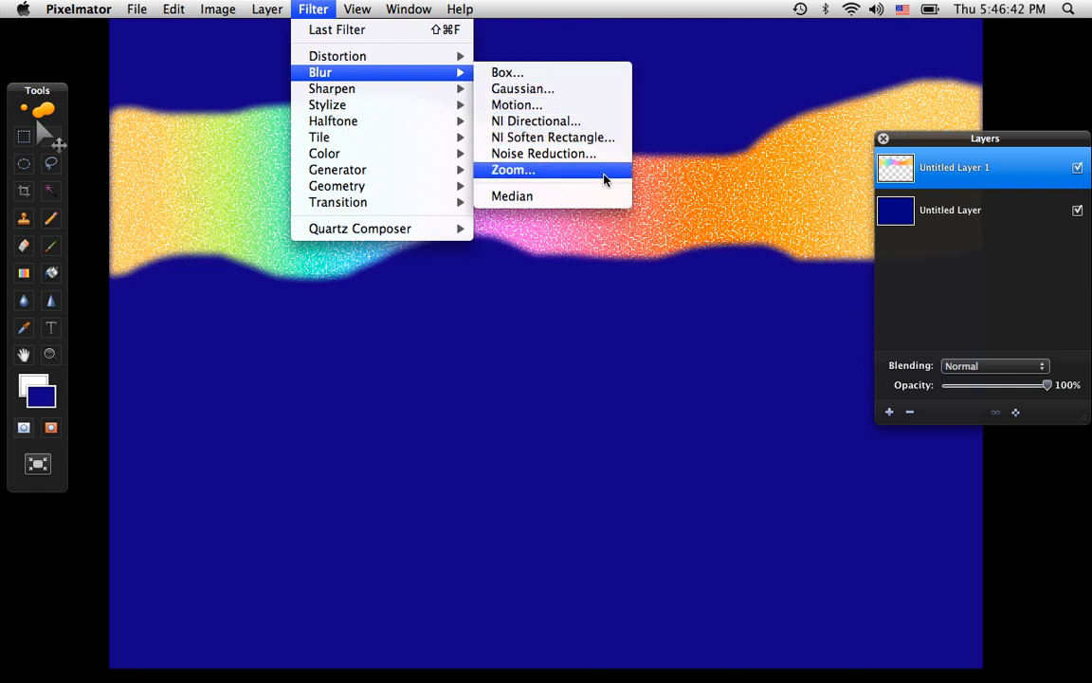
mouse_move(573, 171)
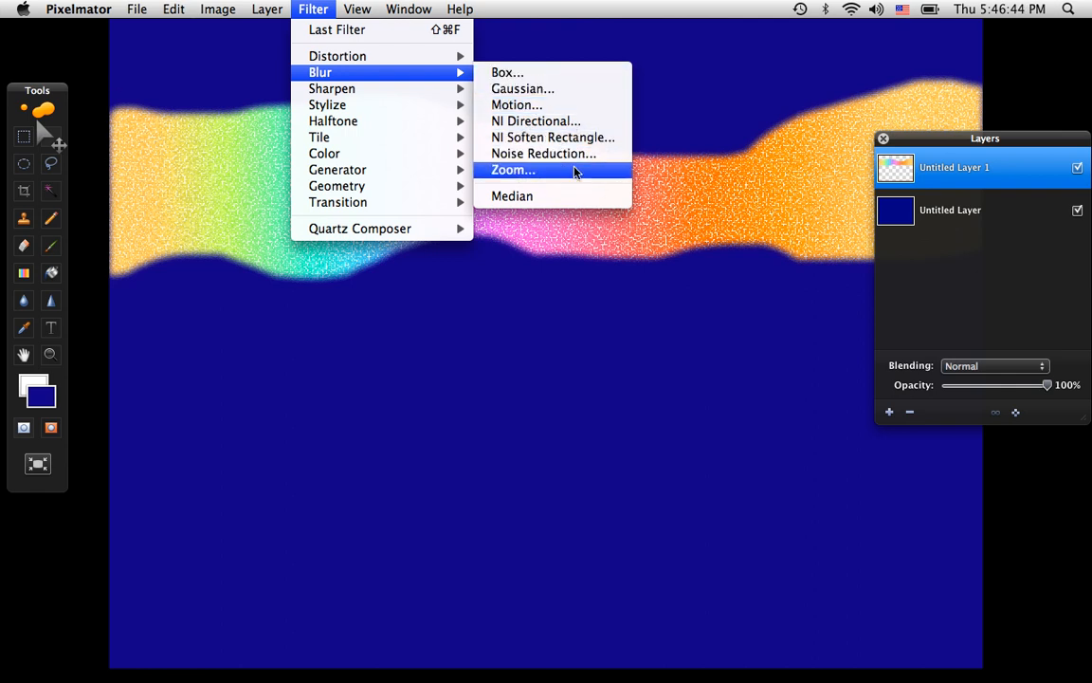
Streak the band into radiating aurora rays with a zoom blur of about 25
click(512, 171)
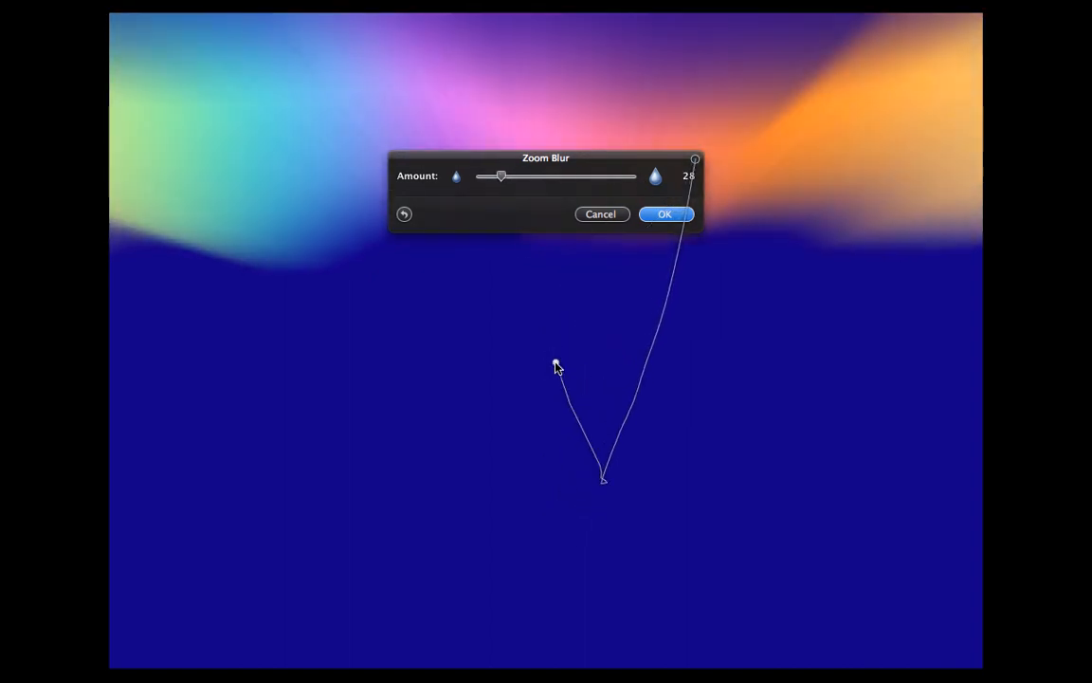
click(664, 212)
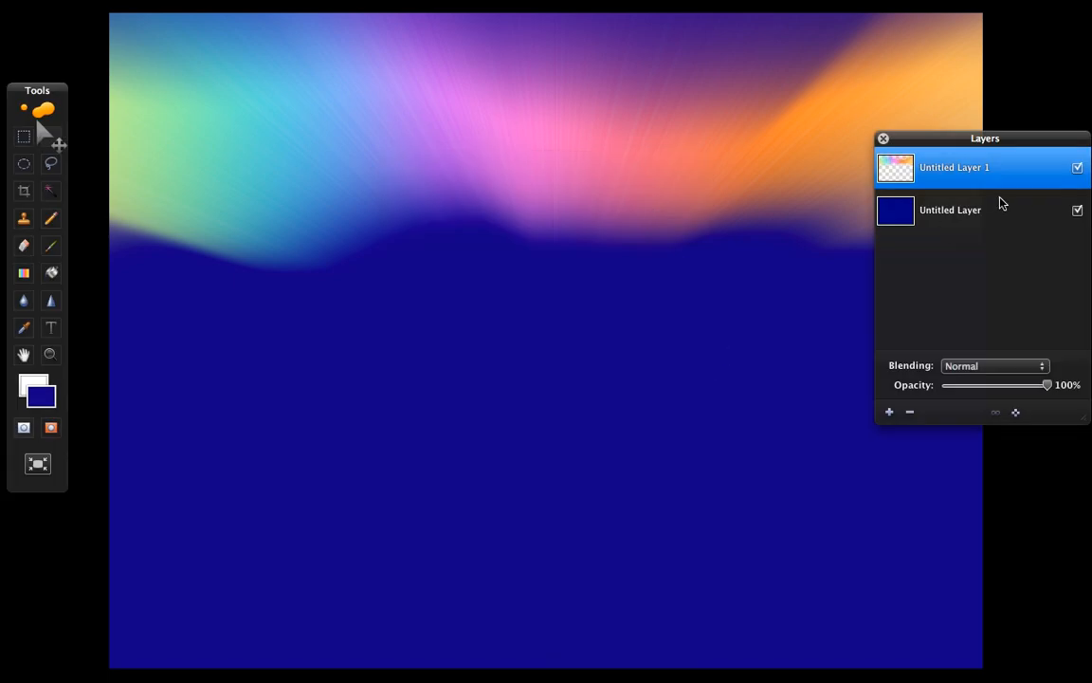
Select the blue background layer and pick a scatter brush for painting white stars
click(950, 209)
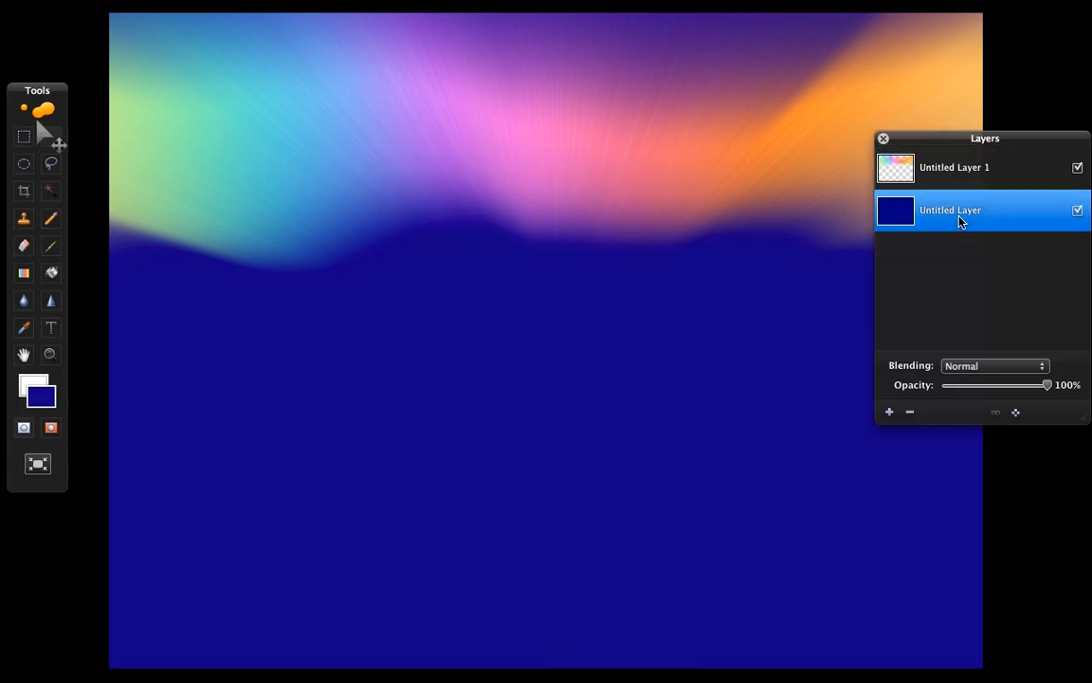
mouse_move(299, 155)
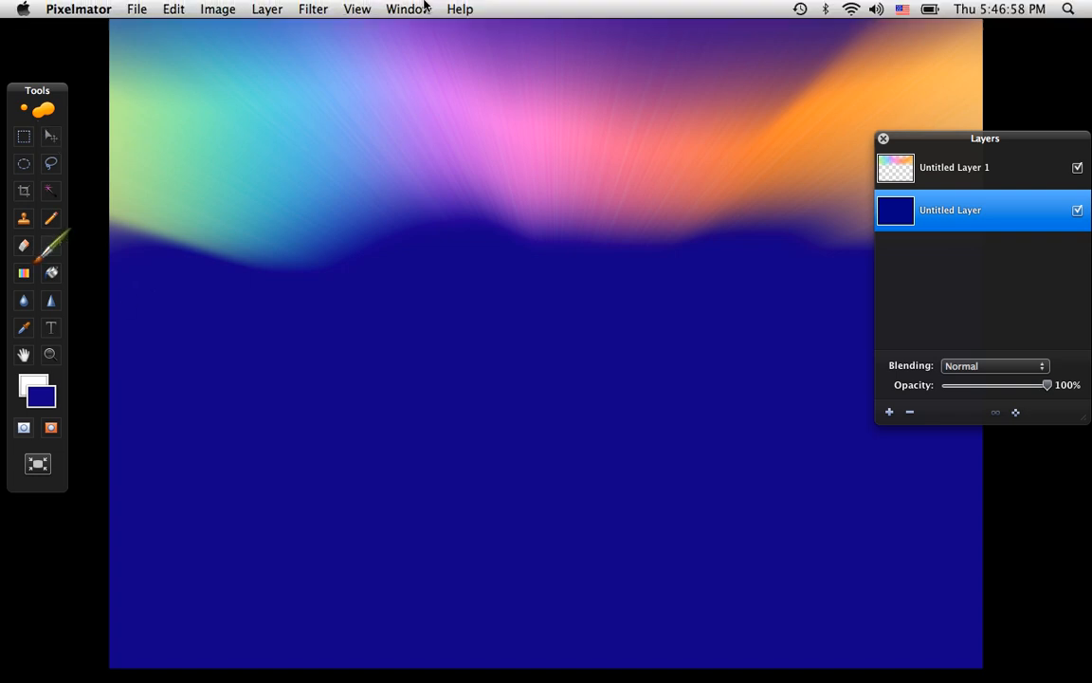
click(357, 7)
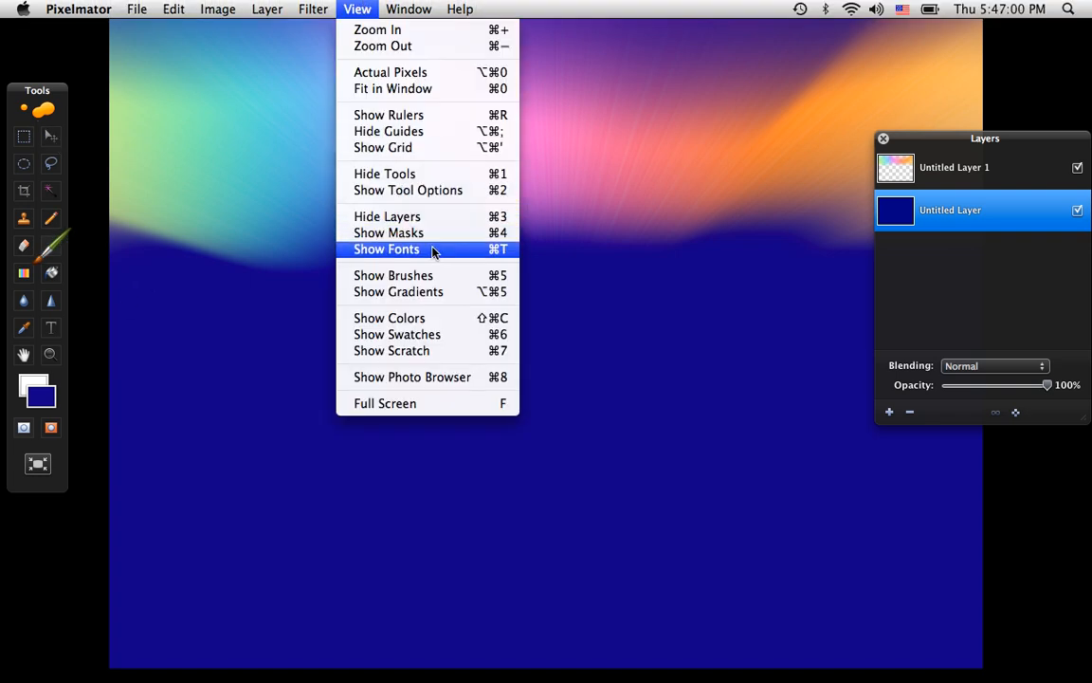
click(392, 275)
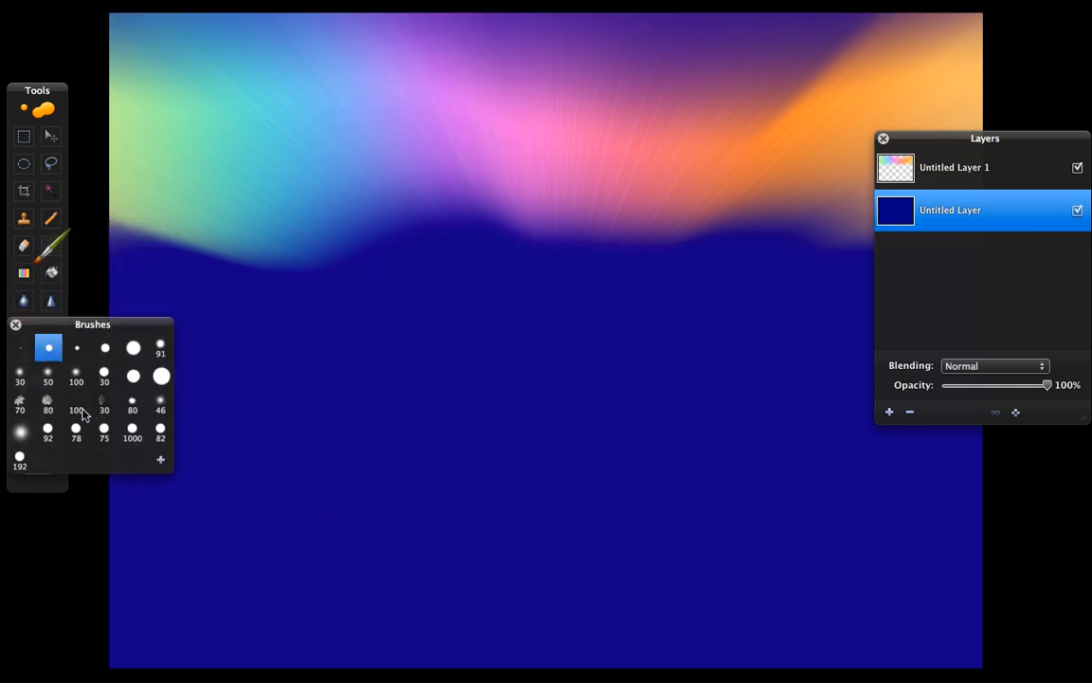
click(103, 403)
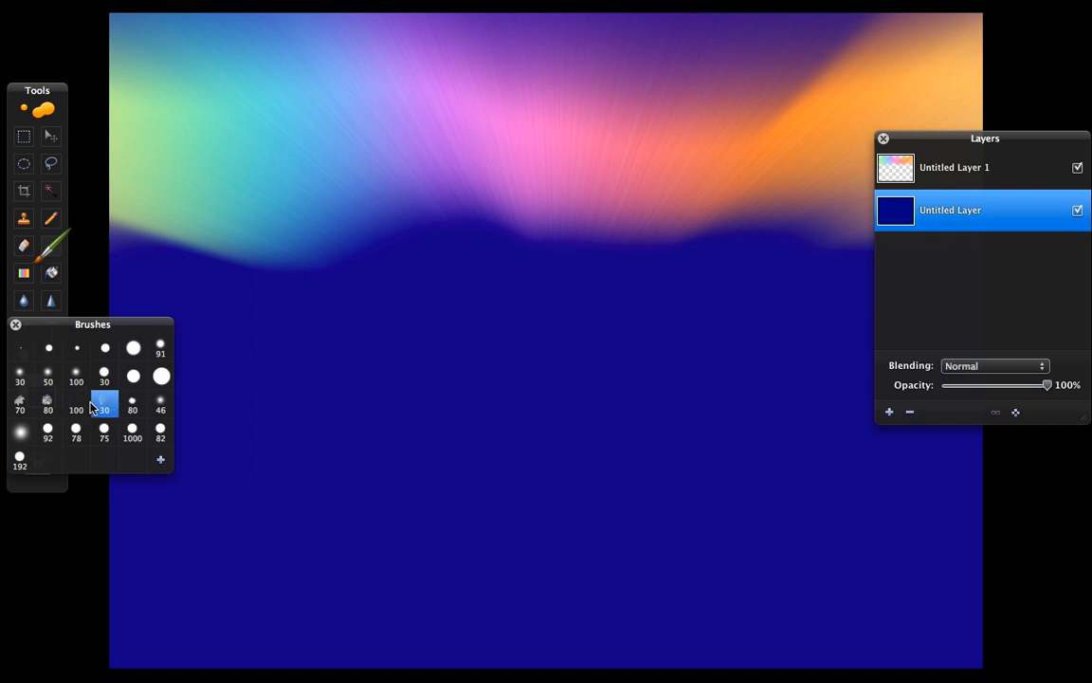
click(76, 402)
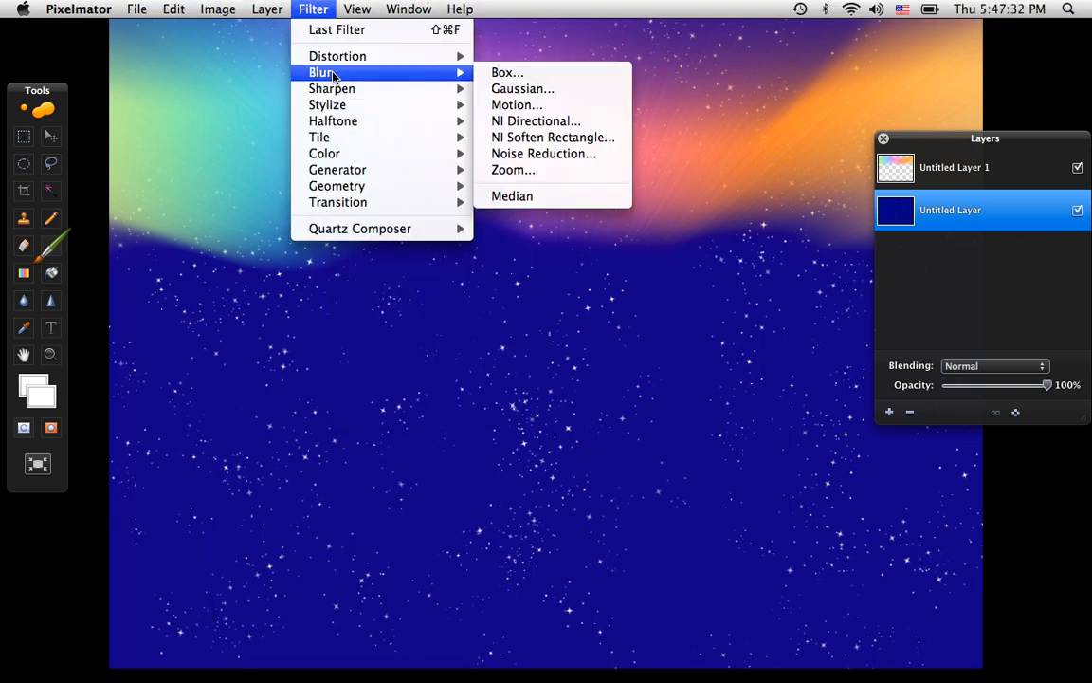
Blur the stars slightly with a Gaussian blur of radius 7
click(523, 89)
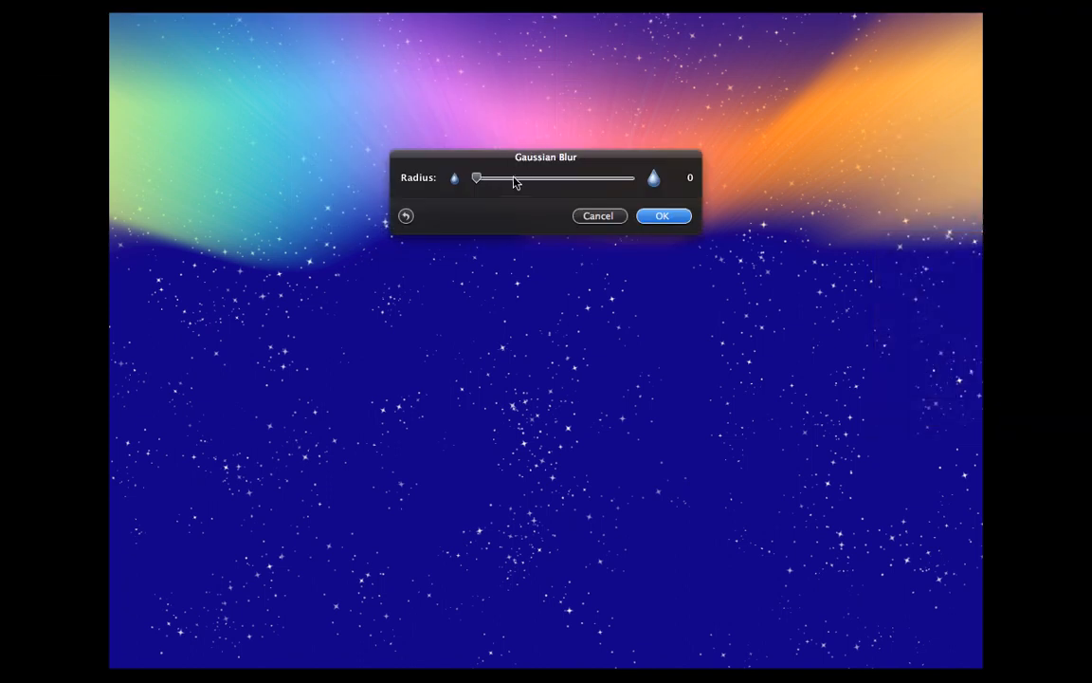
drag(478, 178, 488, 178)
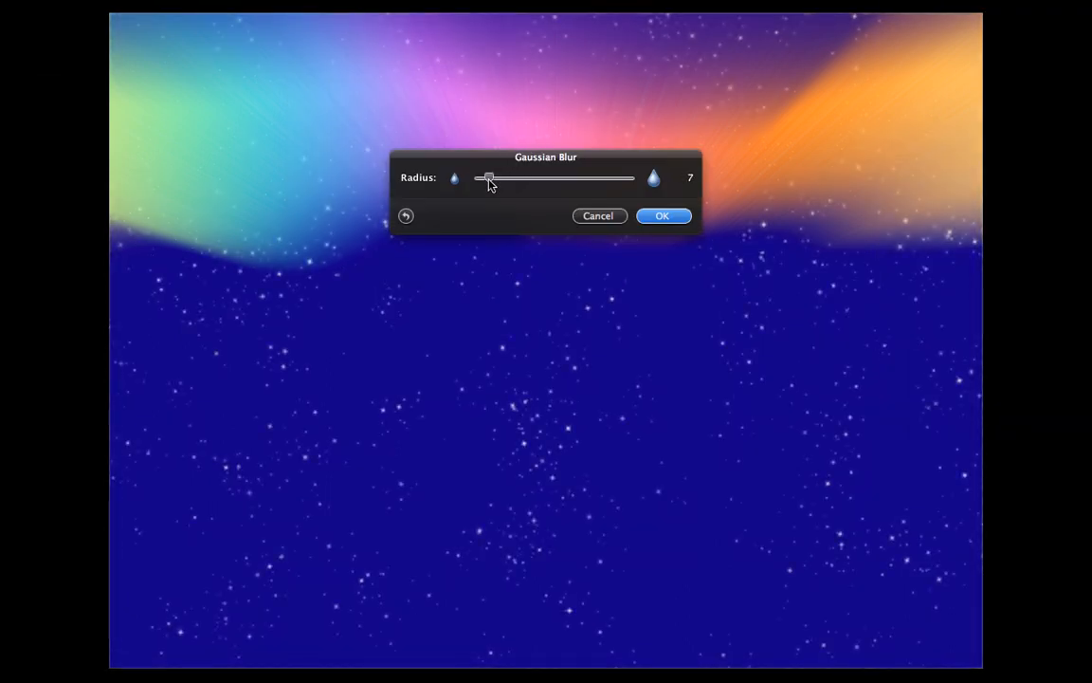
click(662, 216)
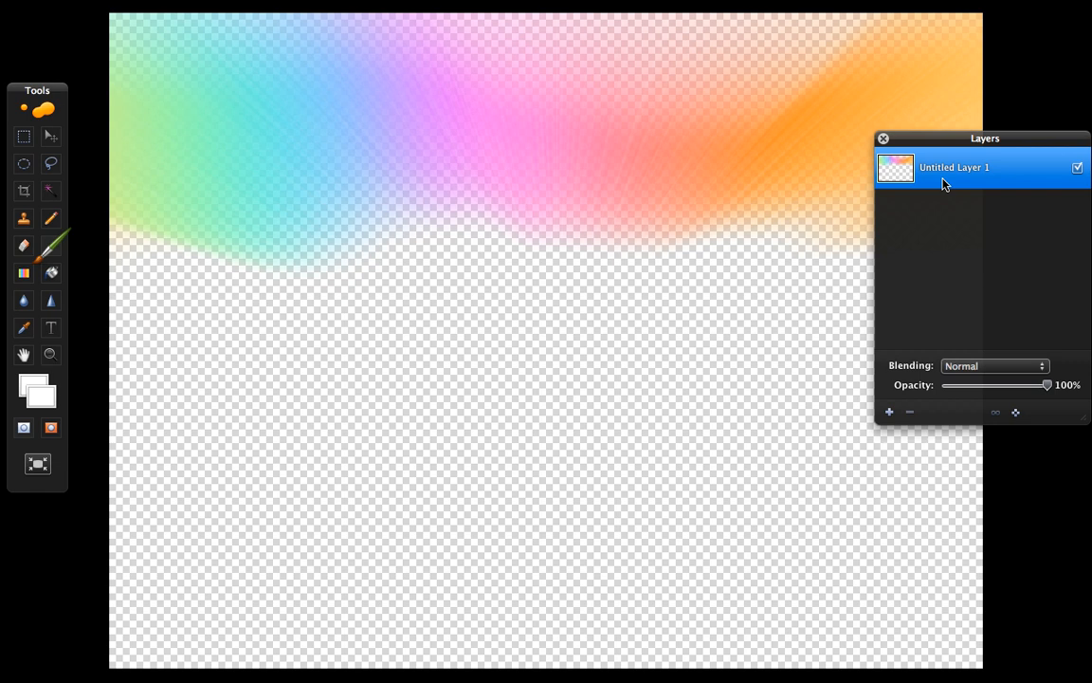
mouse_move(57, 201)
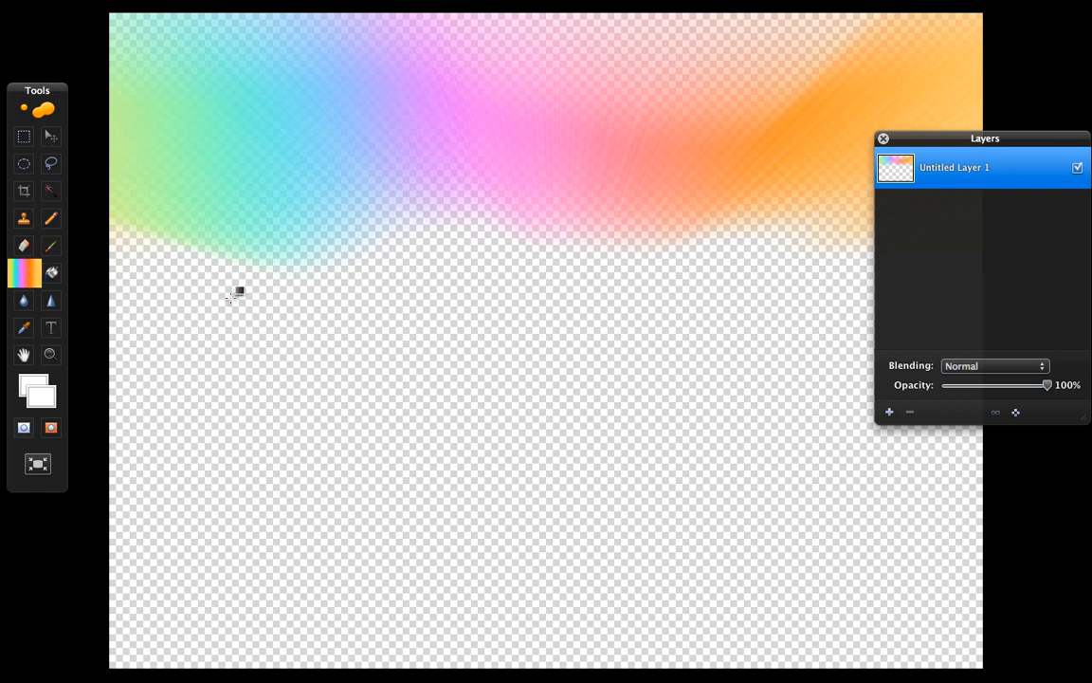
mouse_move(118, 275)
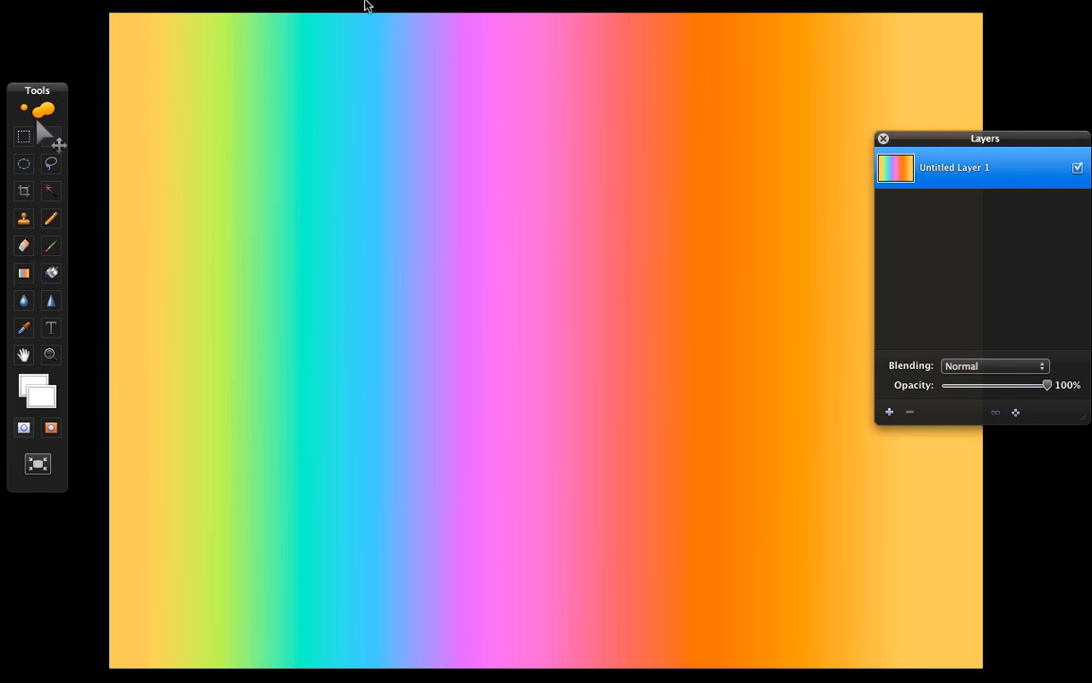
Bring up the image filters for the stretched rainbow layer
click(312, 7)
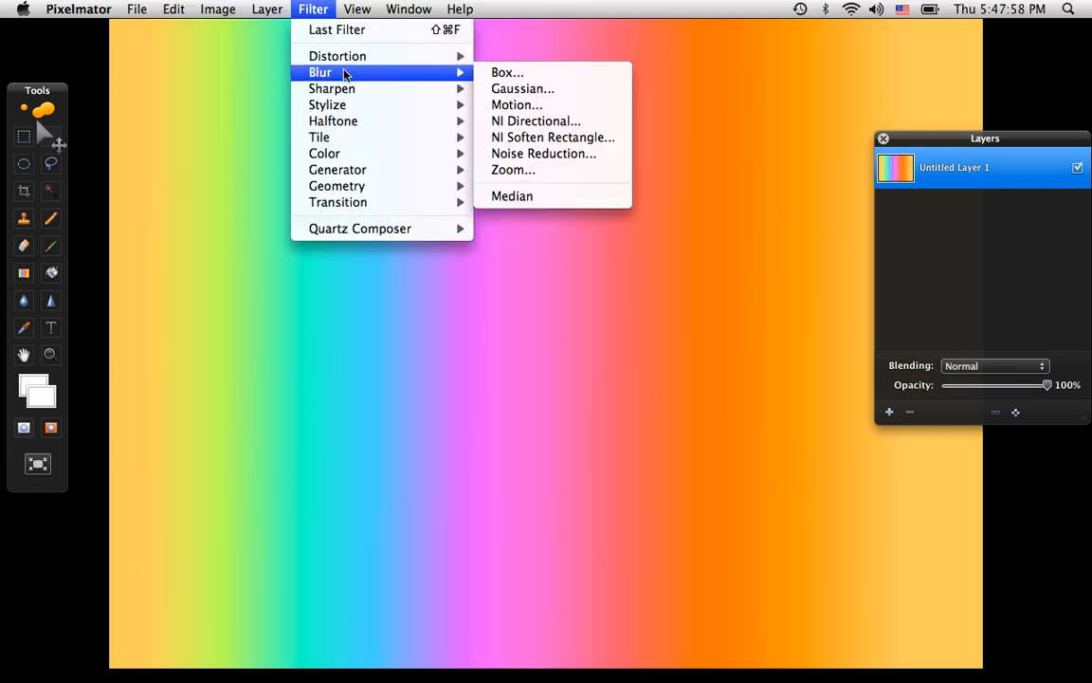
mouse_move(326, 104)
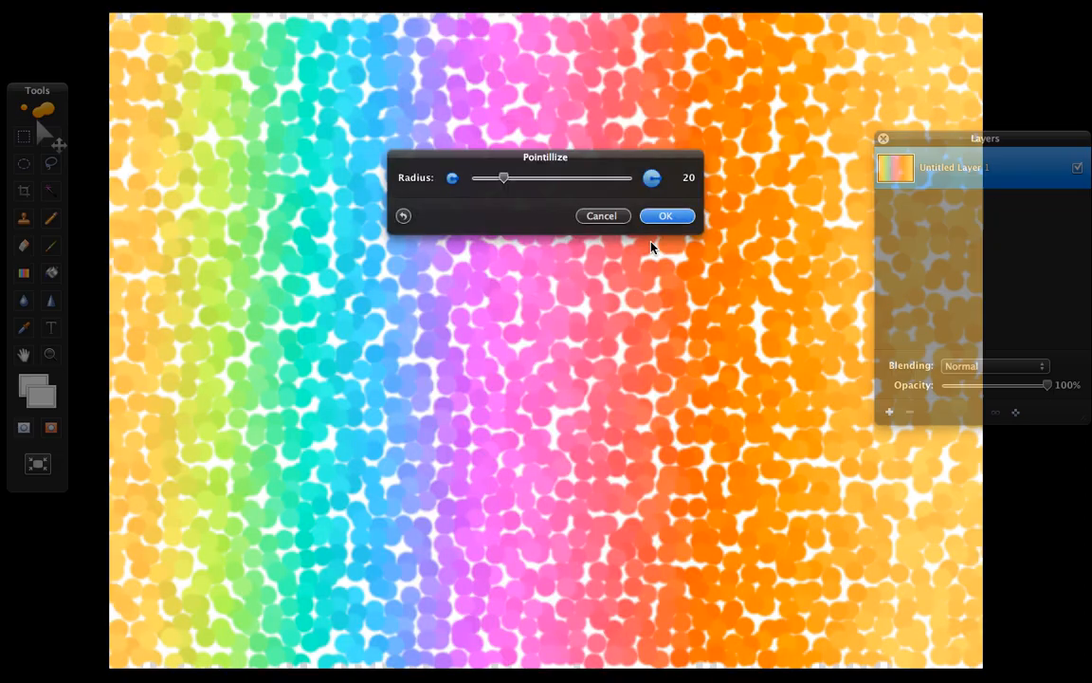
Apply Pointillize with radius 1 to speckle the rainbow stripes finely
drag(504, 179, 474, 178)
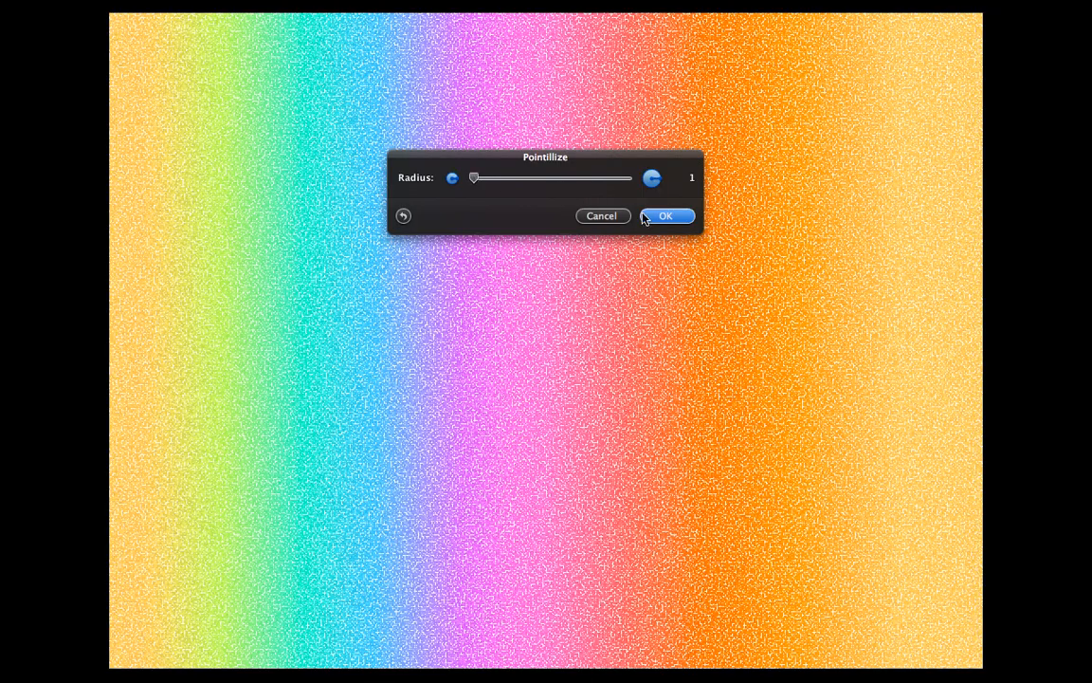
click(663, 217)
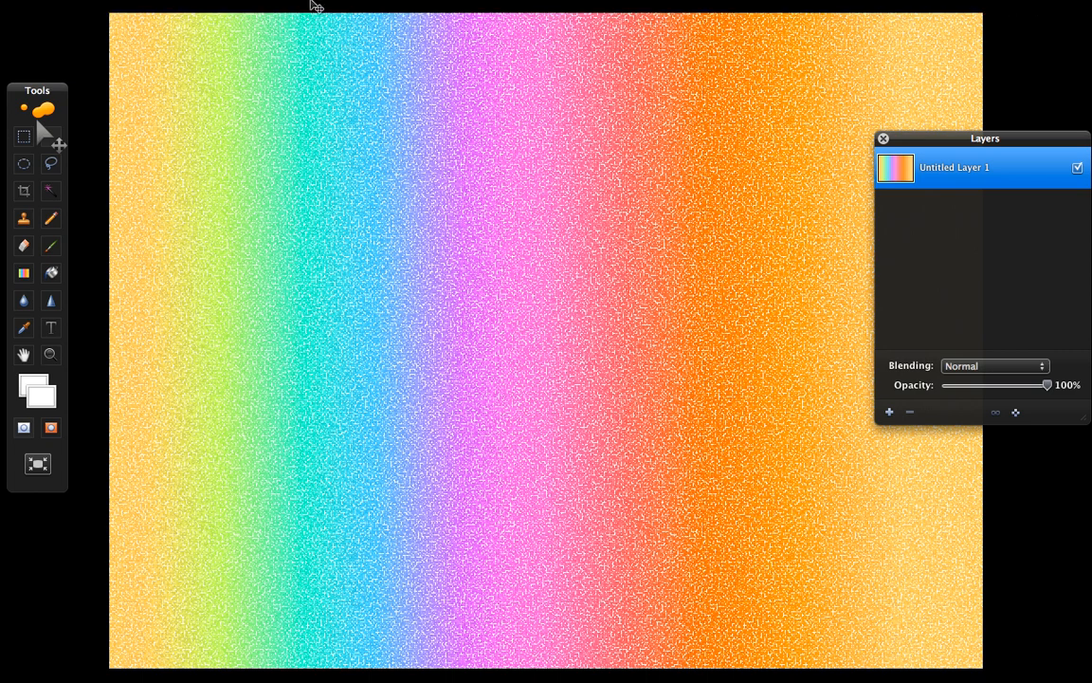
click(312, 8)
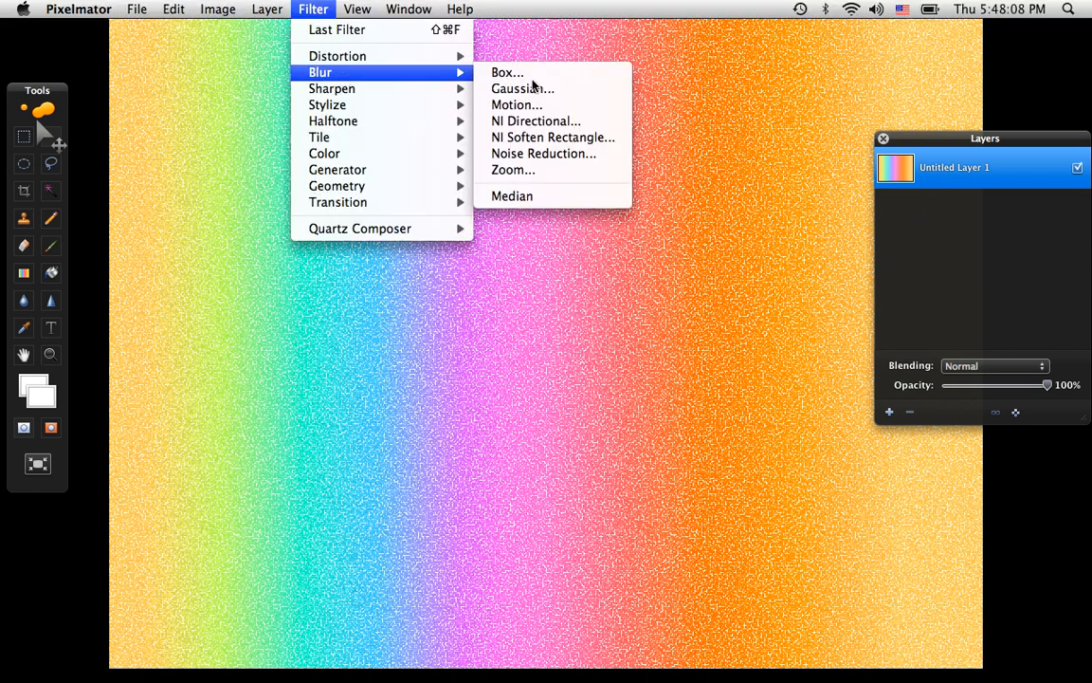
Apply a Zoom blur centred near the canvas middle with Amount about 46
click(512, 170)
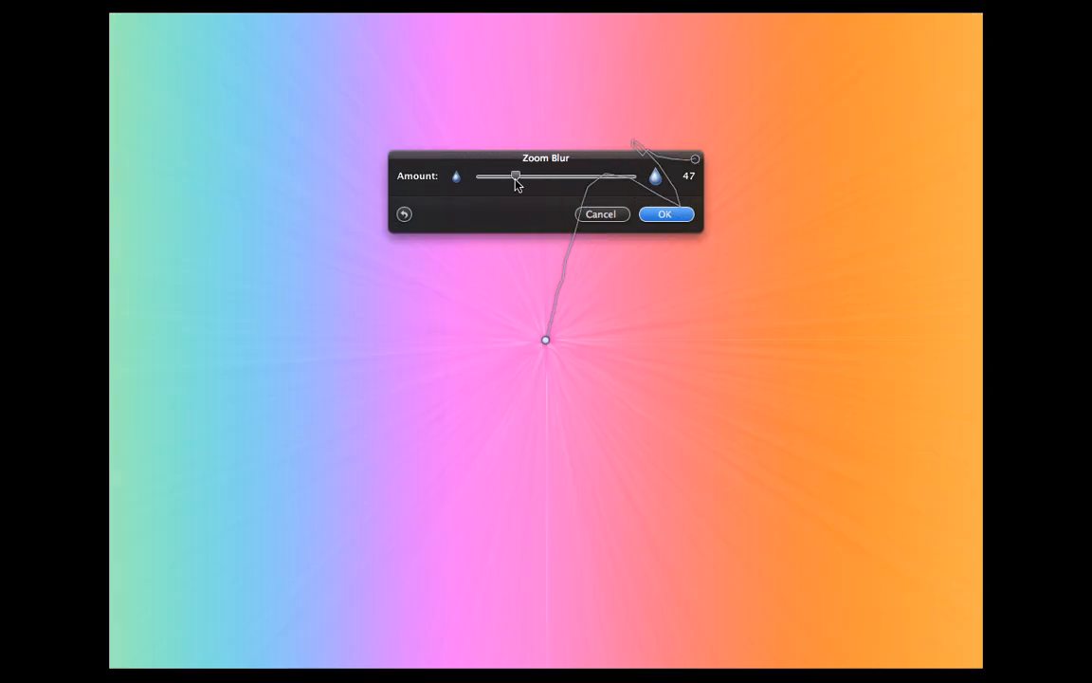
drag(546, 339, 443, 336)
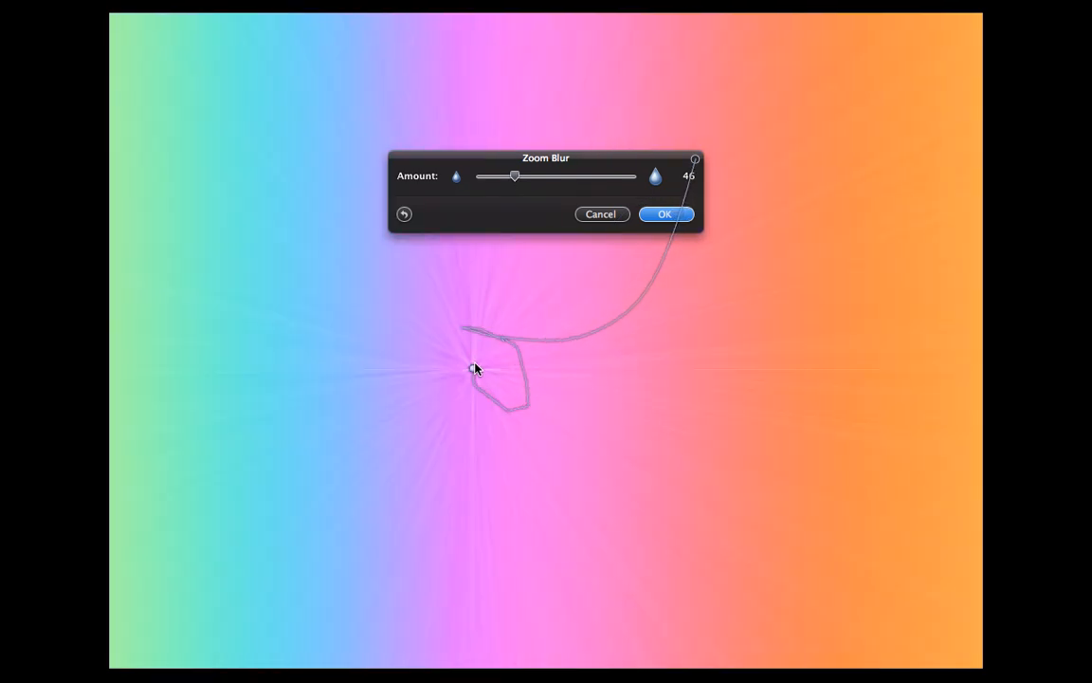
click(664, 212)
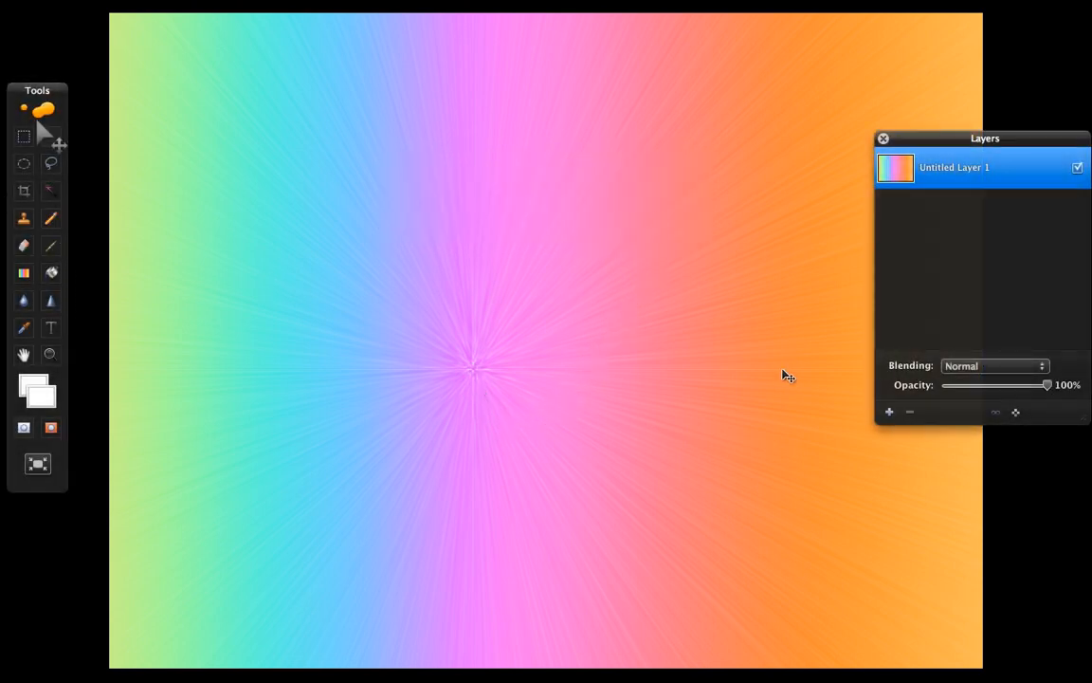
Add the text 'Mikayla' with the Type tool and colour it dark blue
click(890, 411)
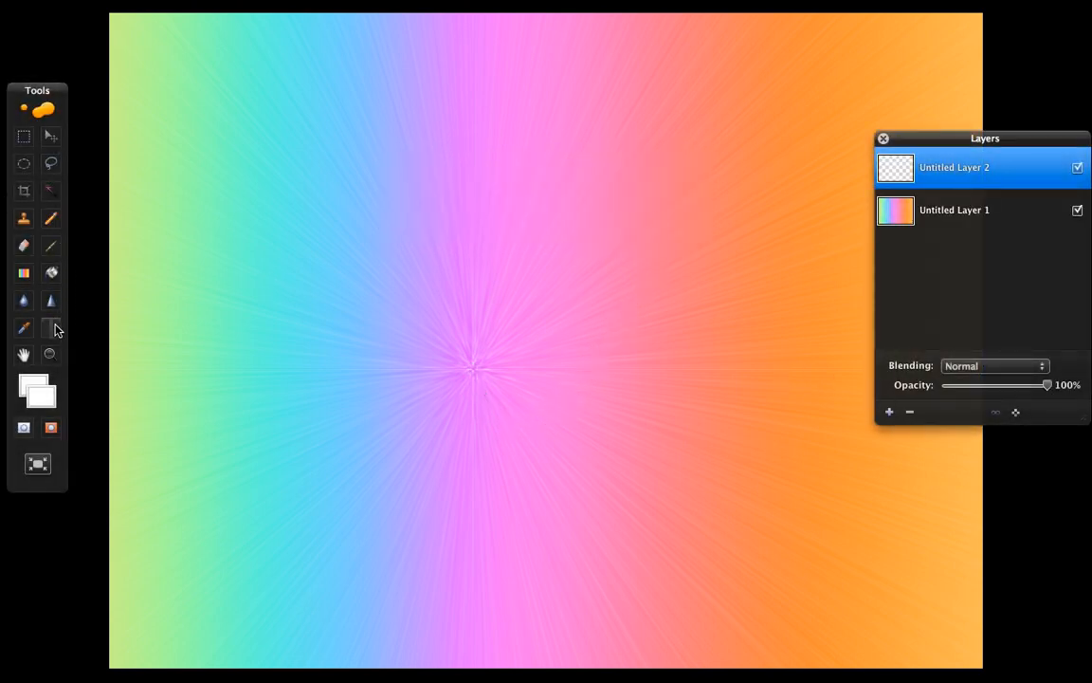
text(MI)
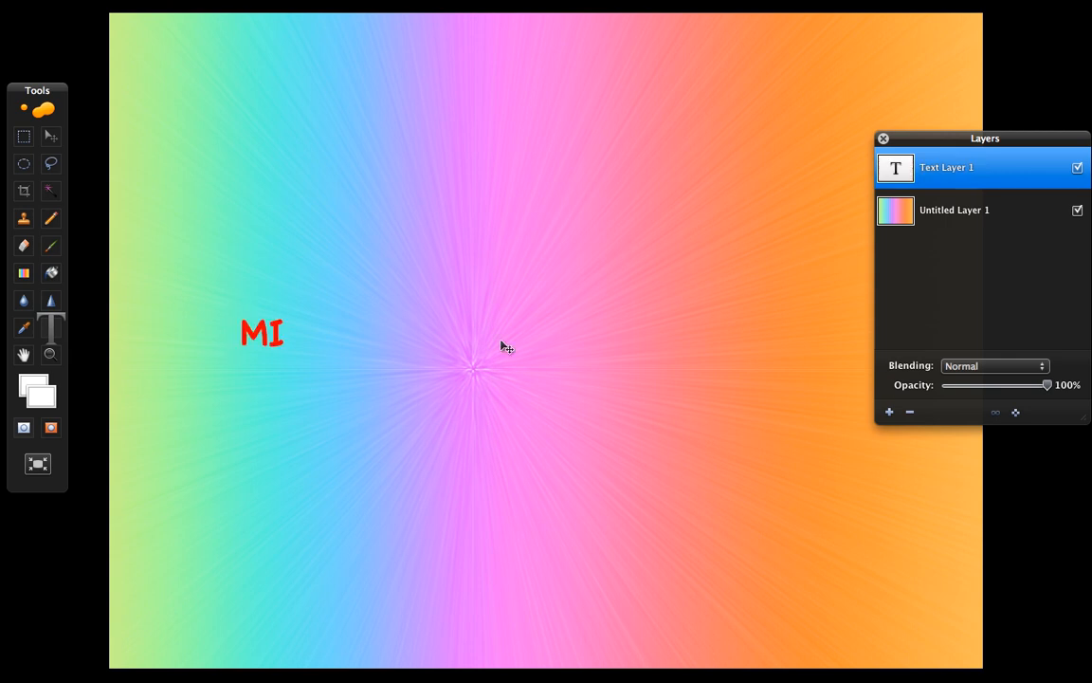
text(ka)
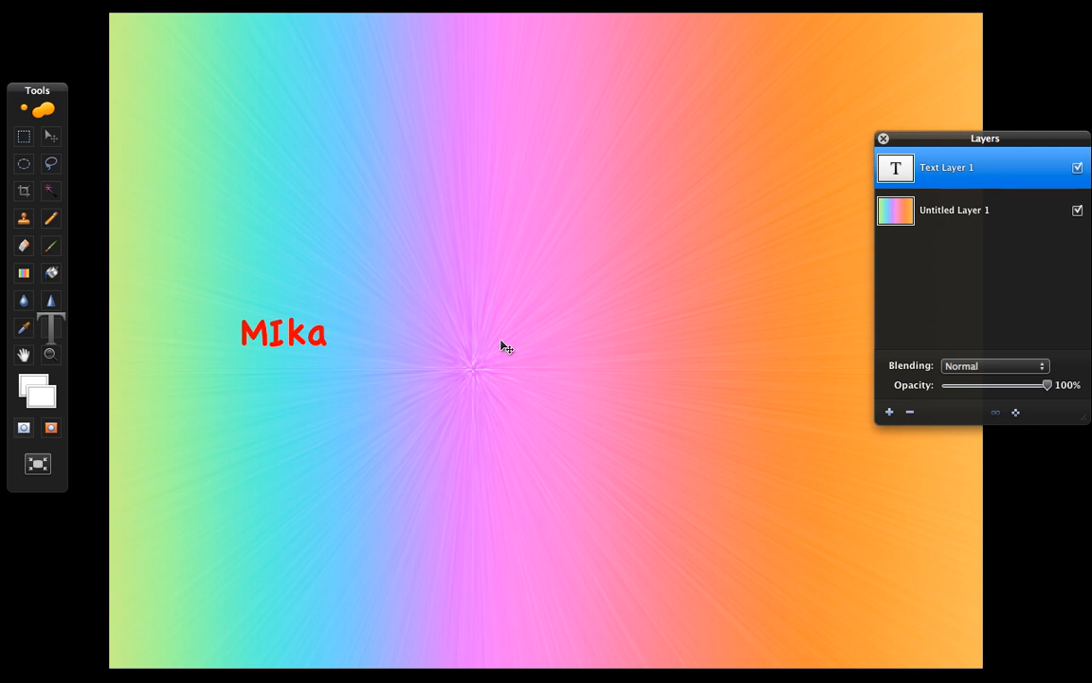
text(ayla)
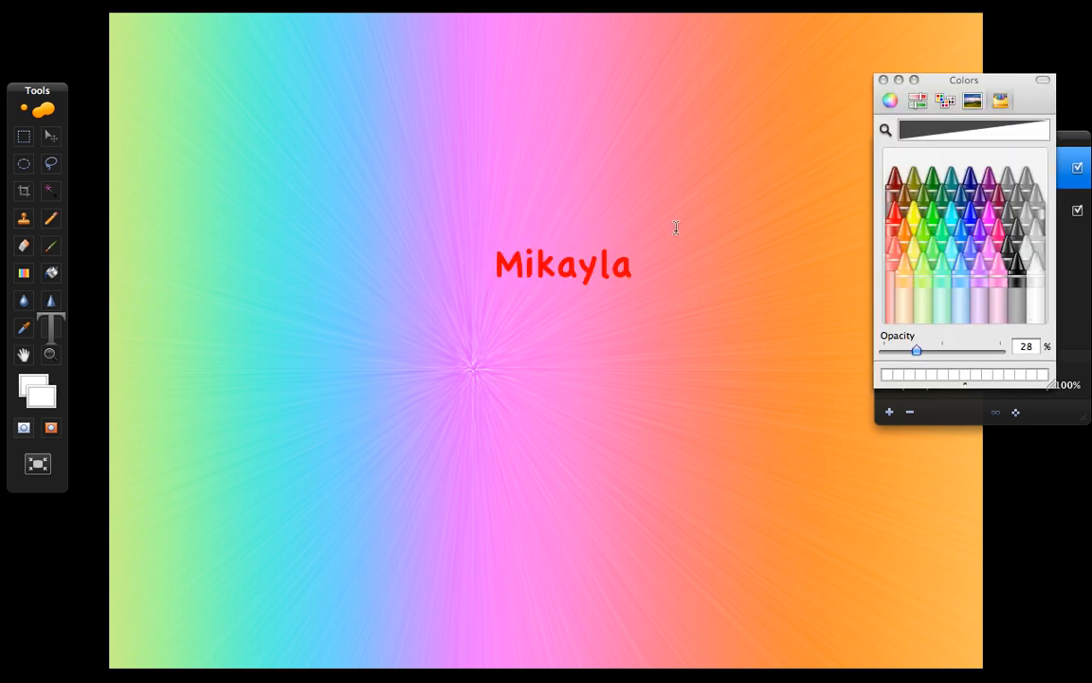
click(979, 174)
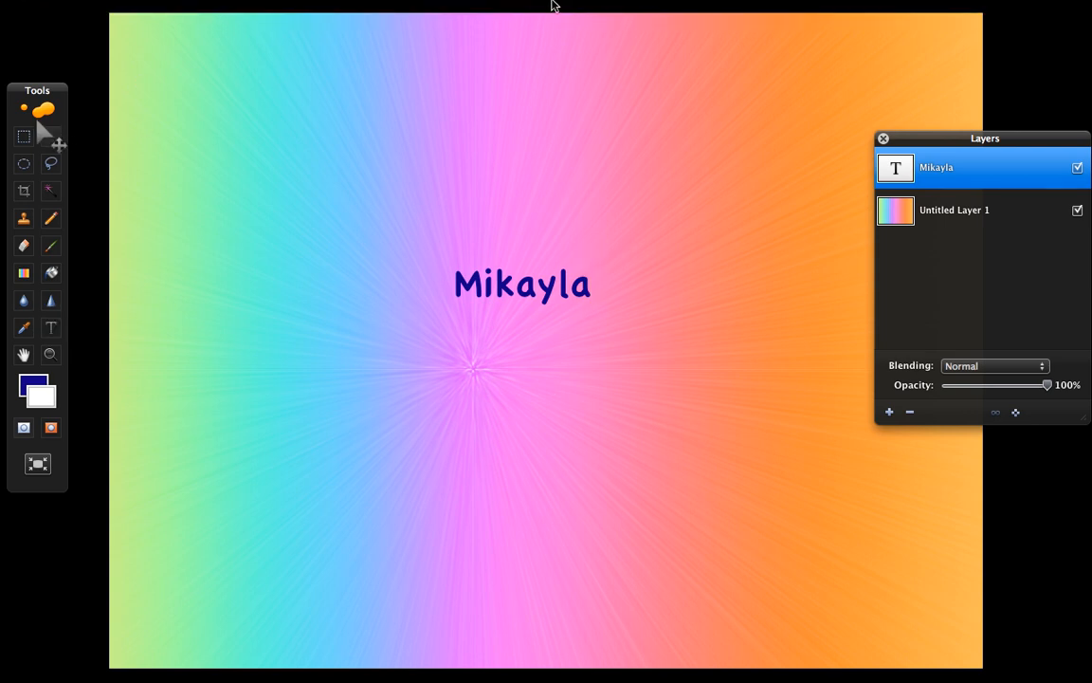
Gaussian-blur the rasterized Mikayla layer and lower its opacity to about 32%
click(313, 7)
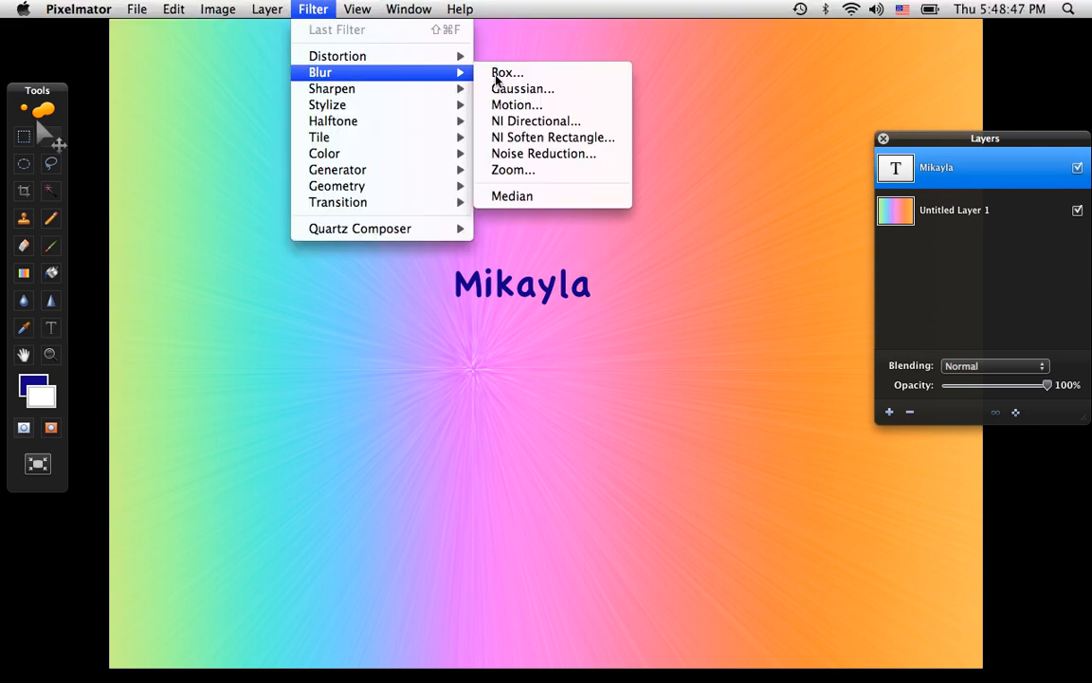
click(523, 89)
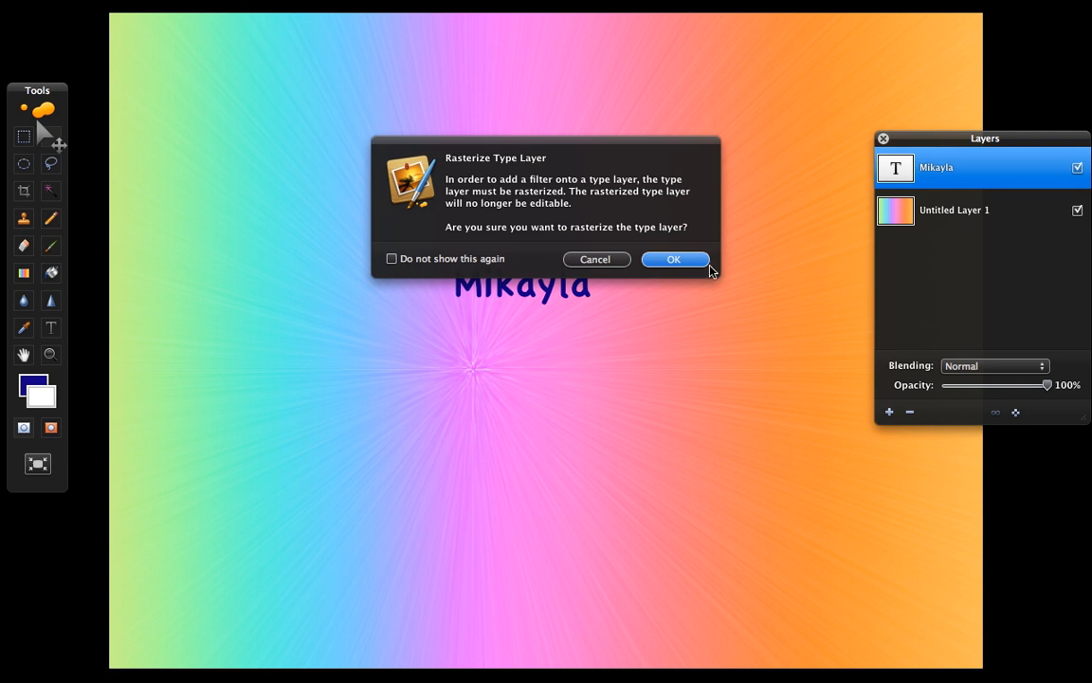
click(675, 258)
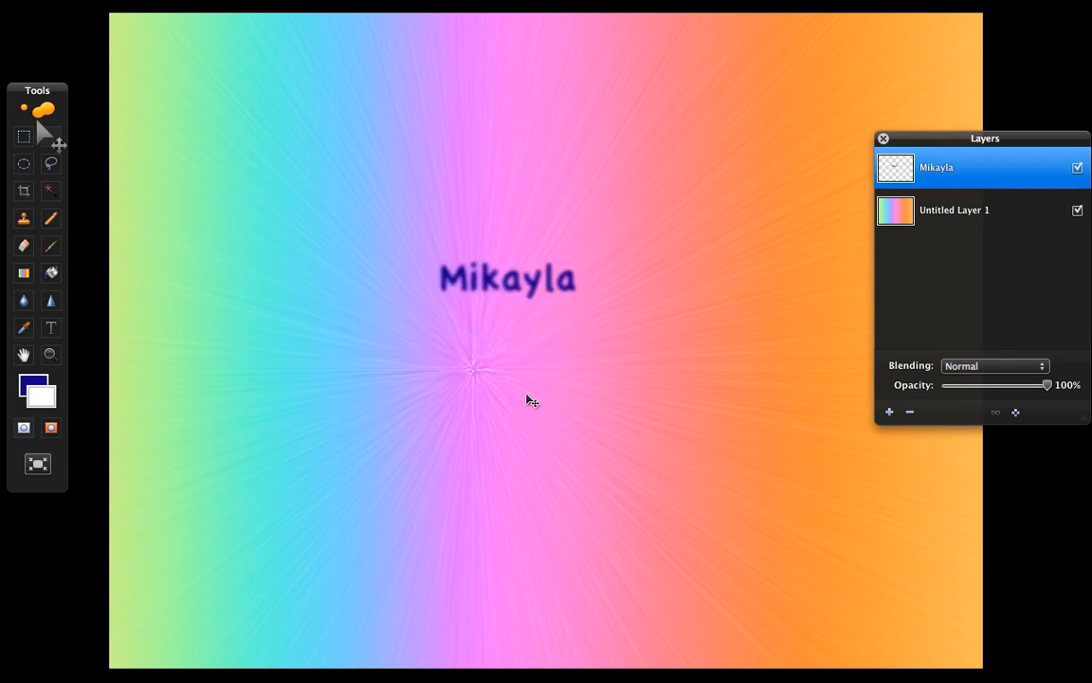
drag(1047, 383, 969, 383)
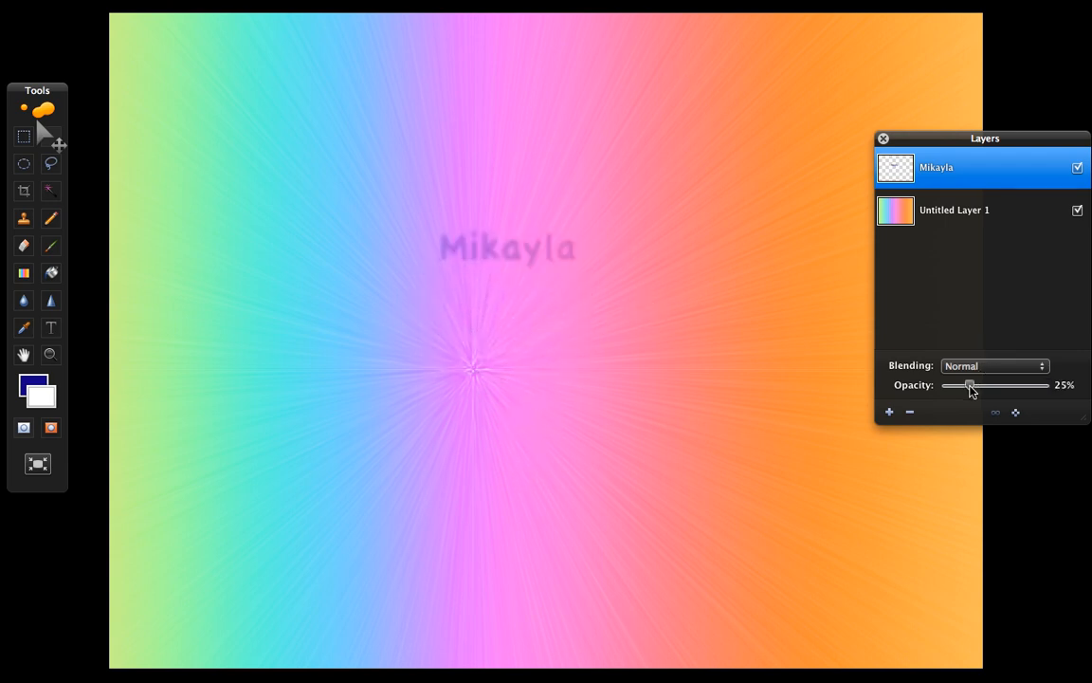
drag(969, 383, 978, 383)
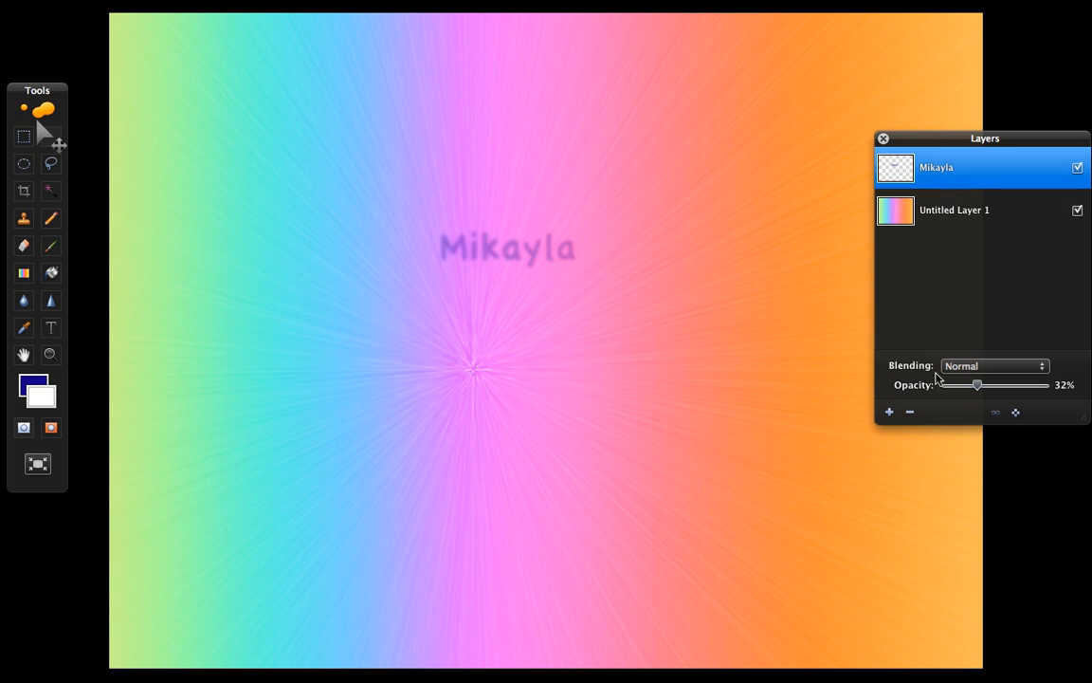